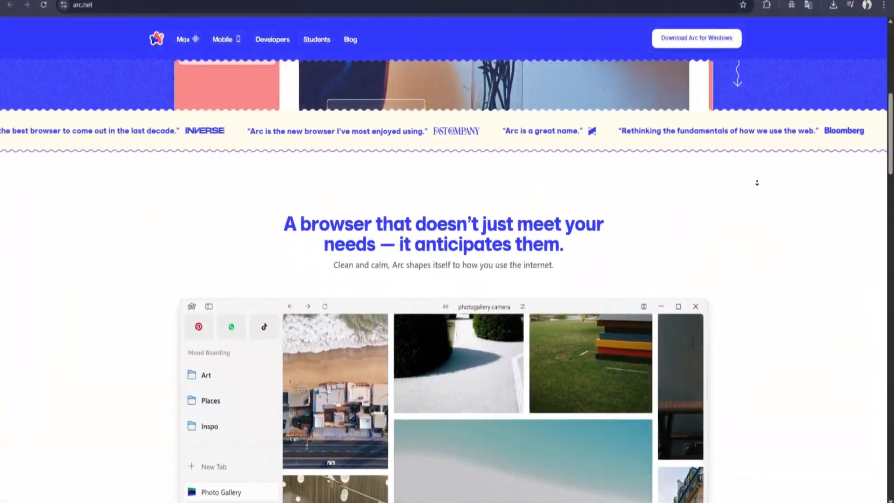
# Open arc.net's Max page and scroll through its AI features to the FAQ and footer.
pyautogui.scroll(-3)
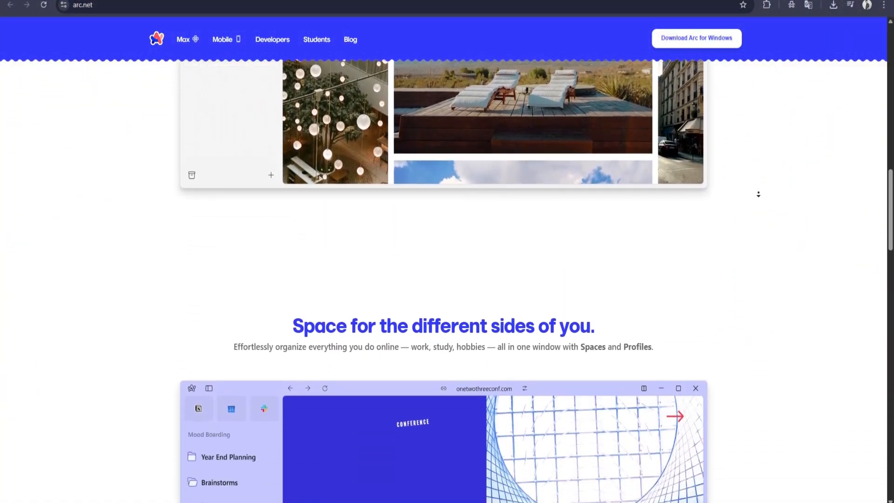
pyautogui.scroll(3)
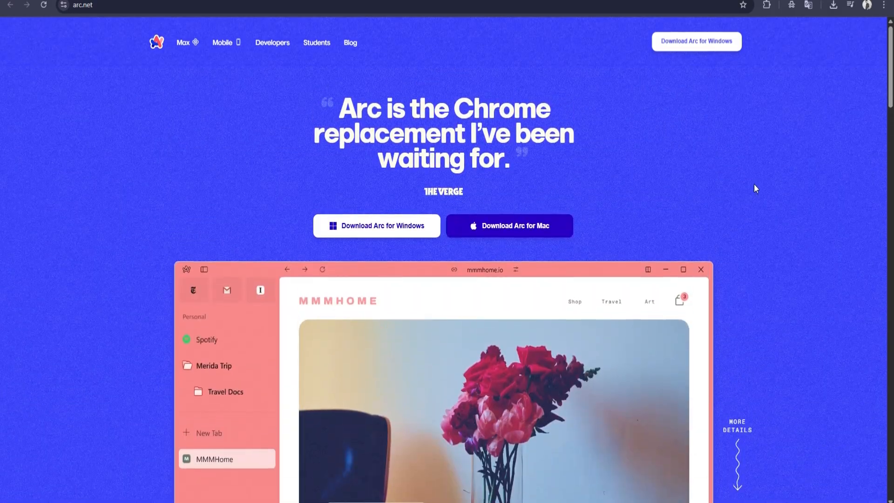
pyautogui.moveTo(183, 42)
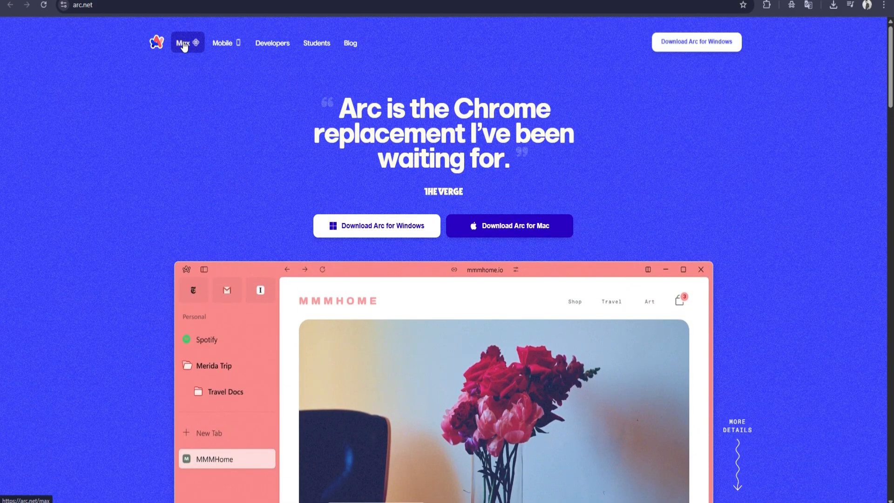
pyautogui.click(183, 42)
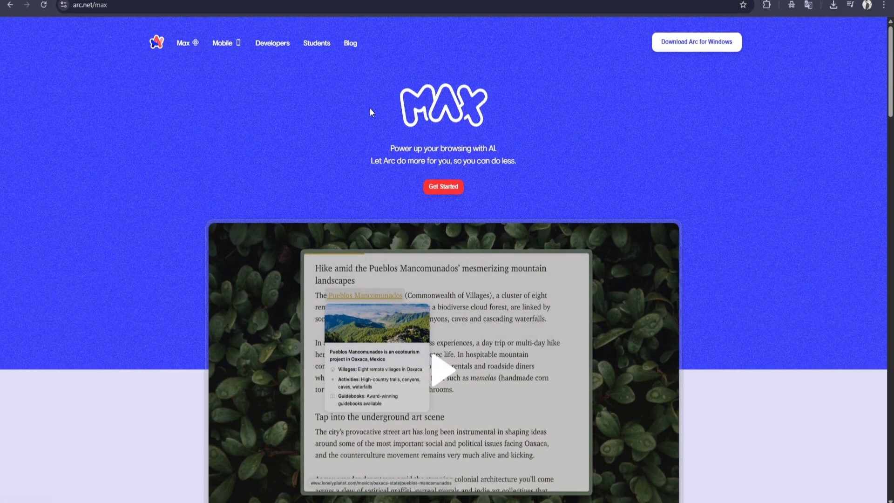
pyautogui.scroll(-3)
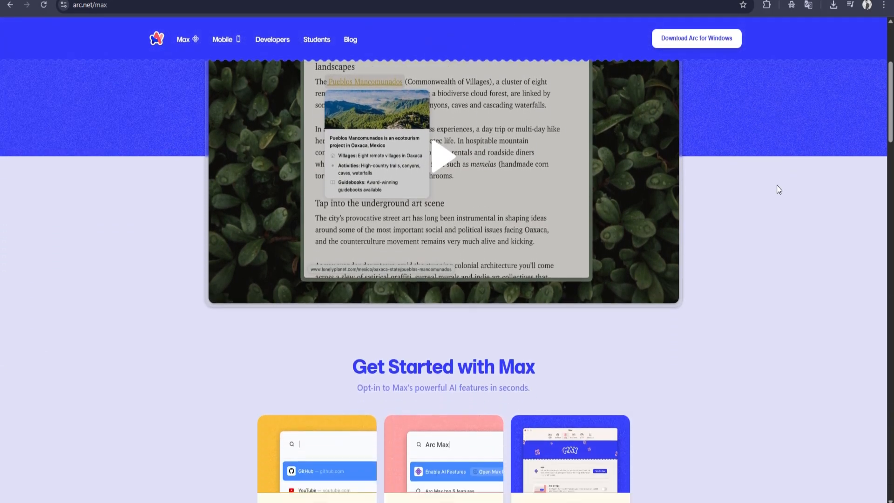
pyautogui.scroll(-3)
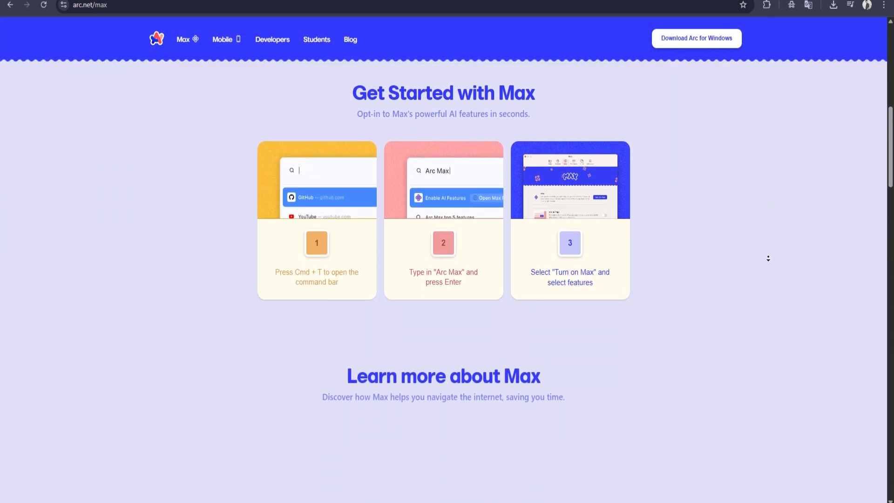
pyautogui.scroll(-3)
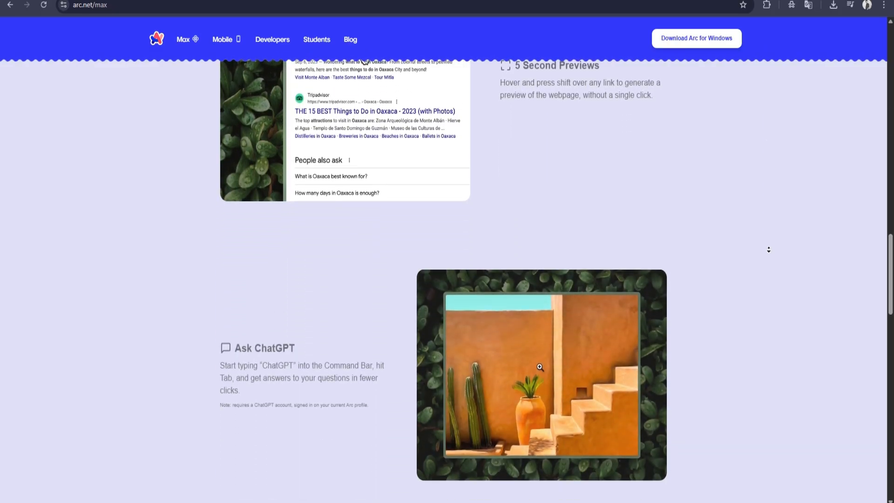
pyautogui.scroll(-3)
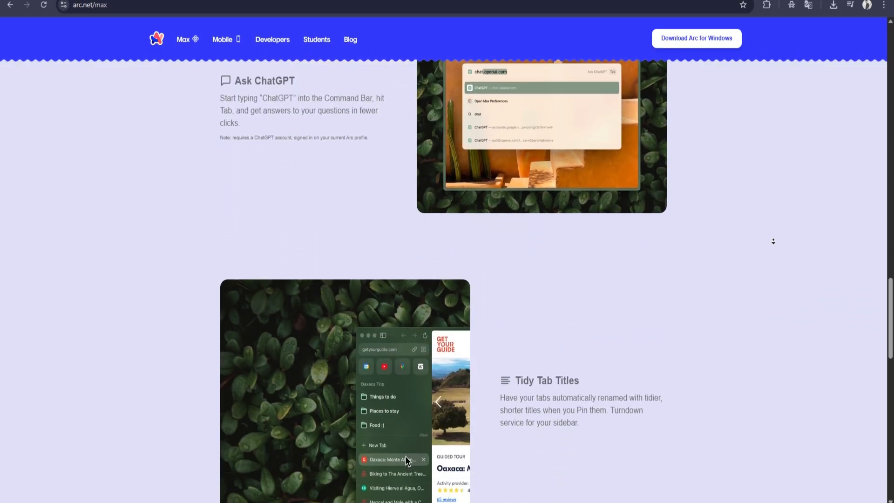
pyautogui.scroll(-3)
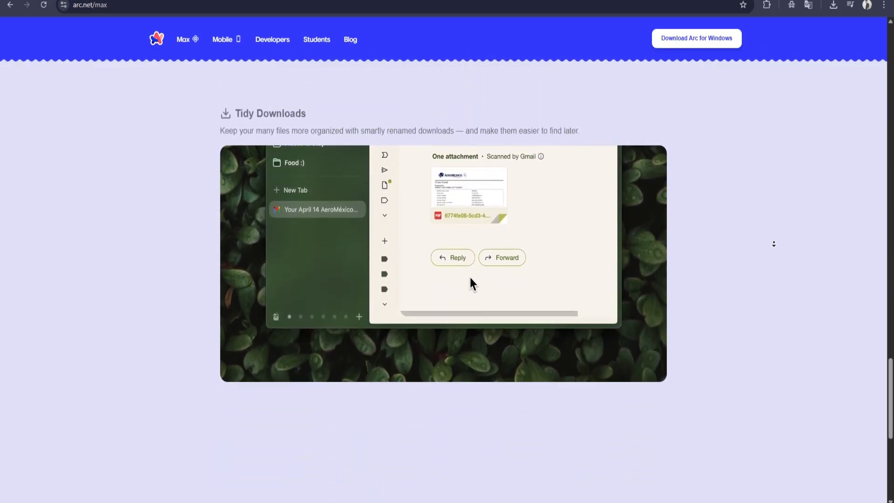
pyautogui.scroll(-3)
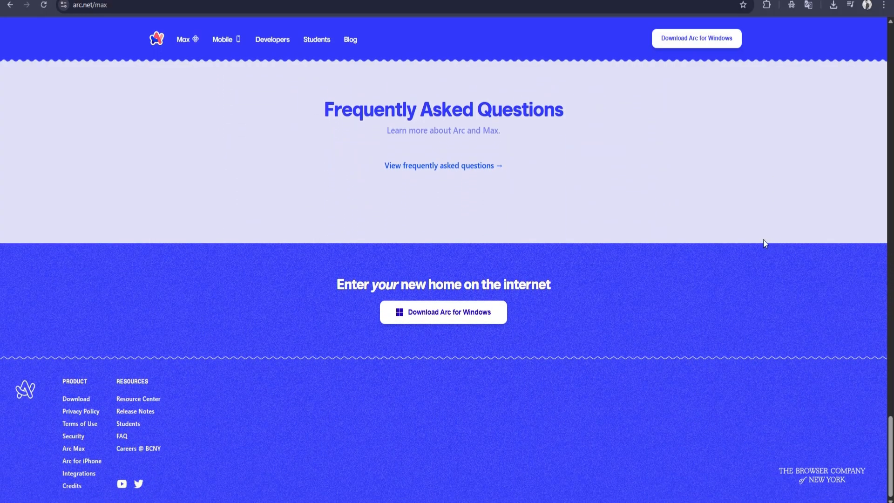
# Open the Arc for developers page and scroll through it.
pyautogui.click(272, 40)
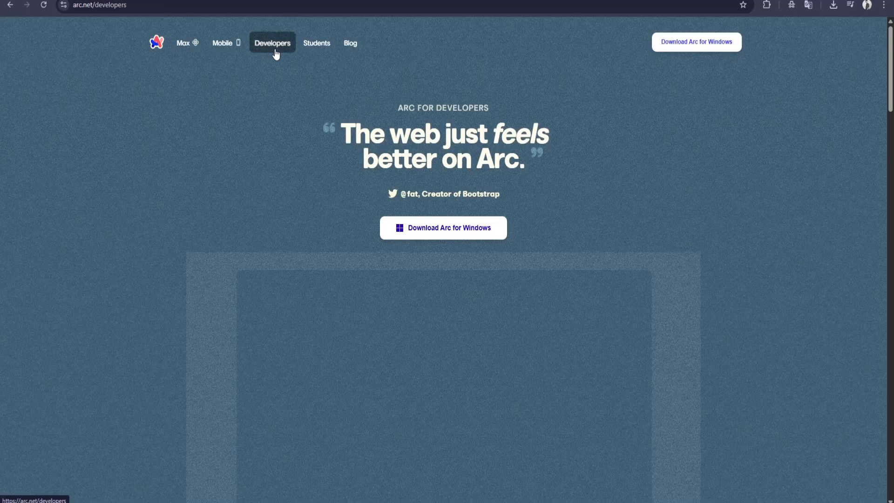
pyautogui.scroll(-3)
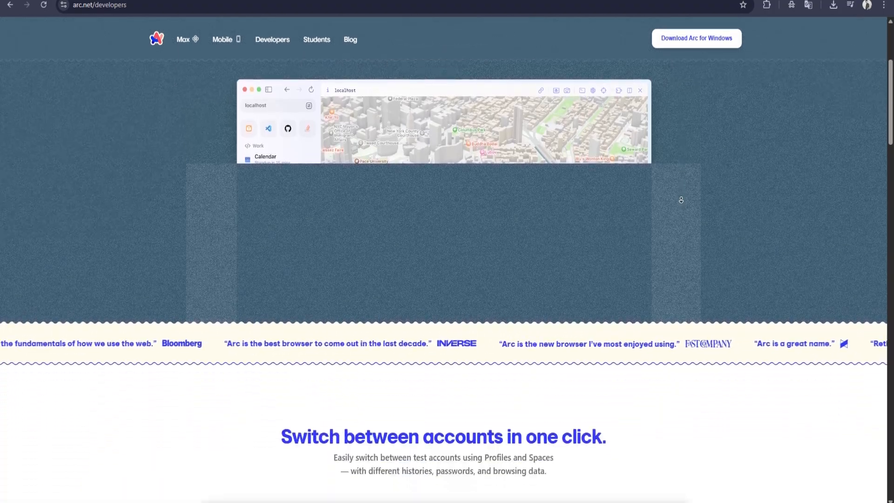
pyautogui.scroll(-3)
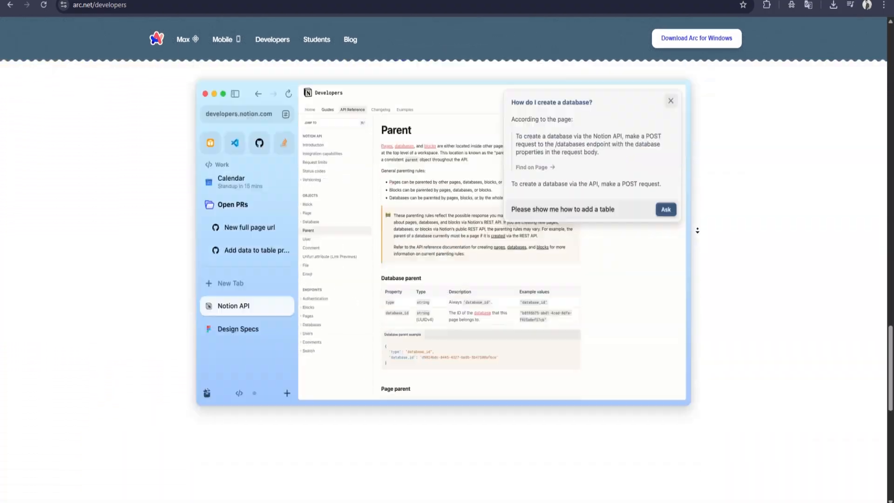
# Open the Arc for Students page and scroll down to its footer.
pyautogui.click(316, 40)
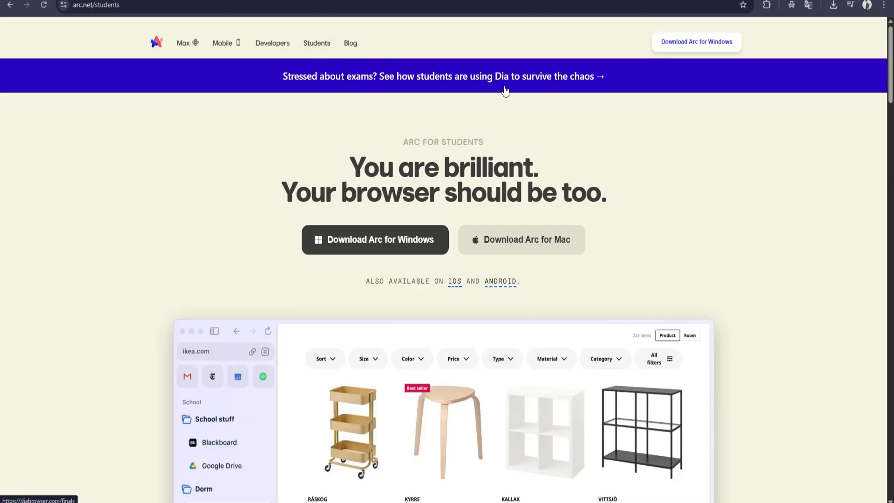
pyautogui.scroll(-3)
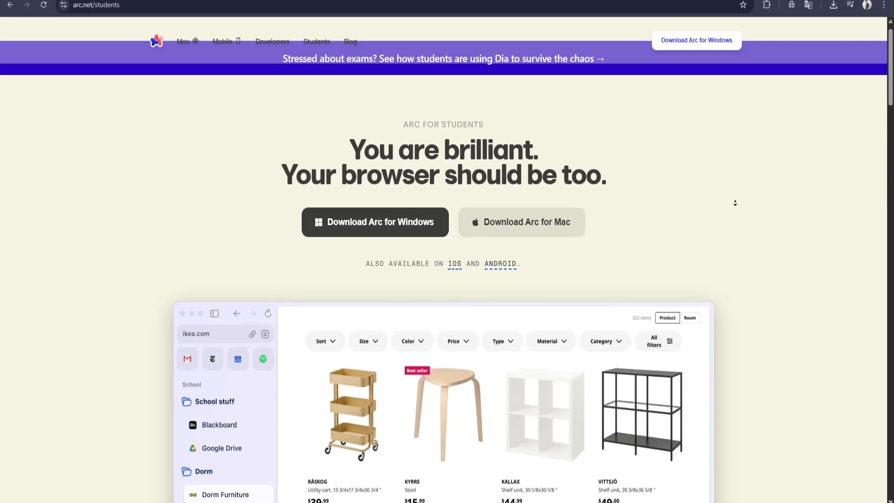
pyautogui.scroll(-3)
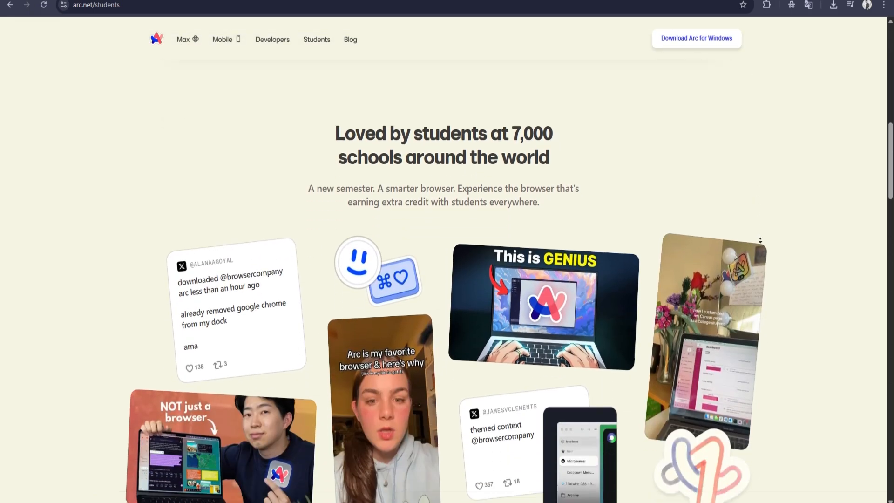
pyautogui.scroll(-3)
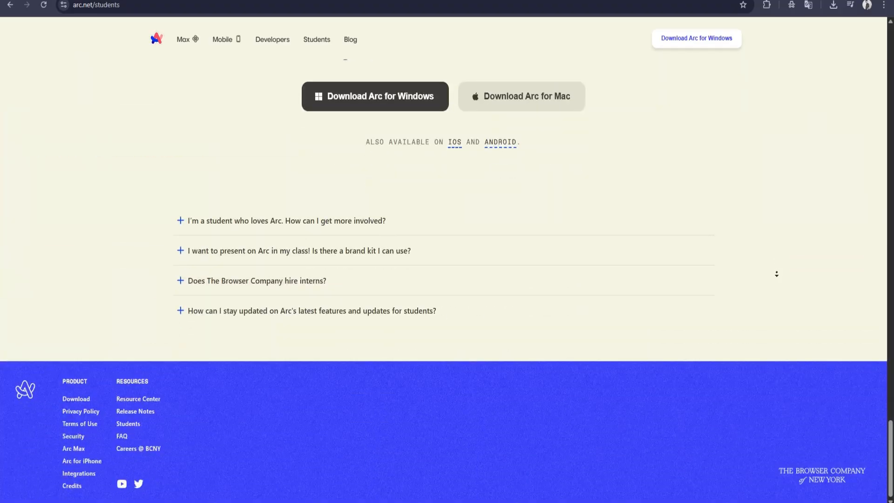
pyautogui.scroll(3)
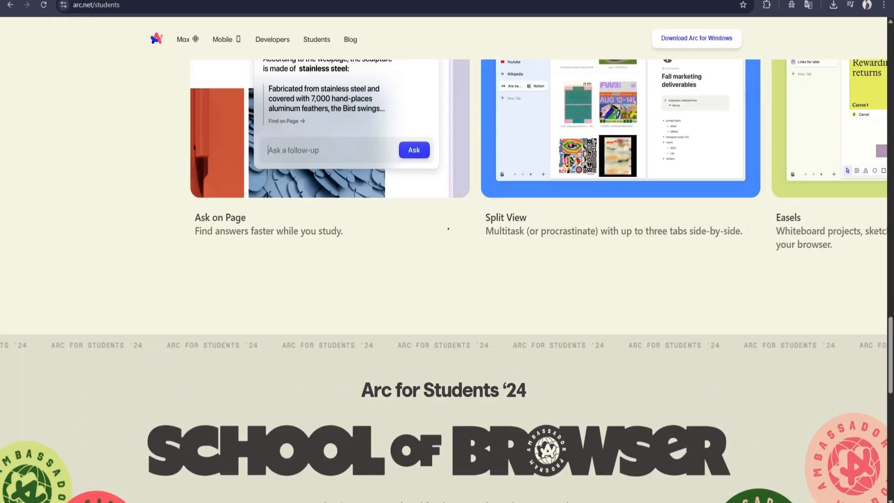
pyautogui.scroll(-3)
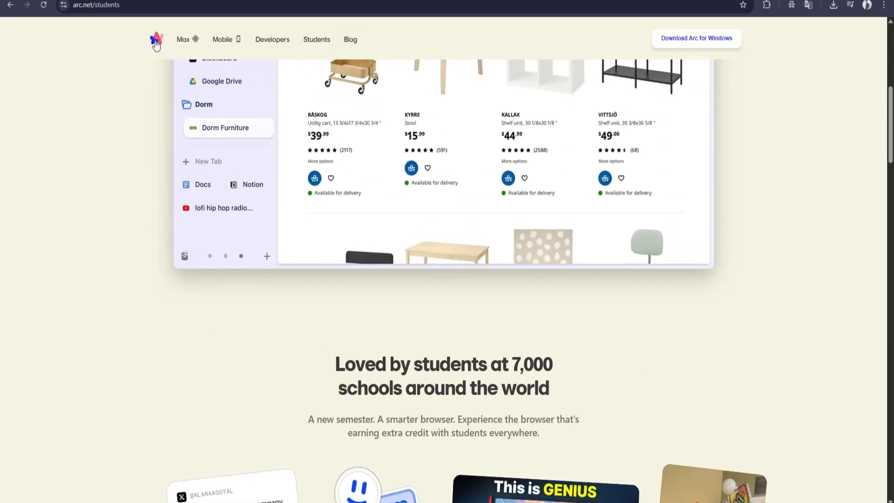
pyautogui.click(157, 39)
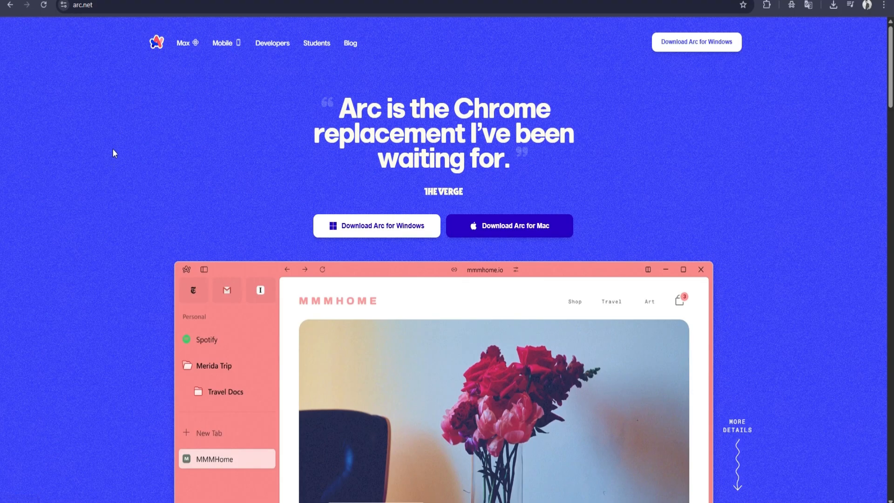
pyautogui.moveTo(600, 198)
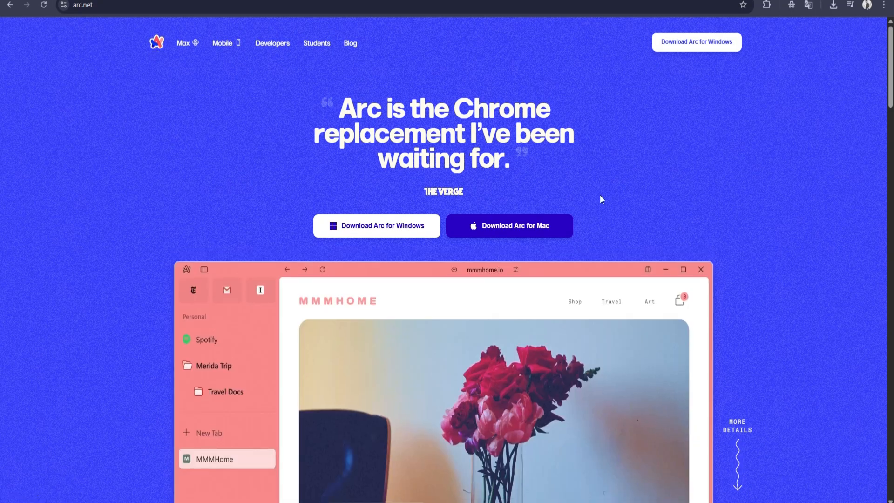
pyautogui.moveTo(785, 239)
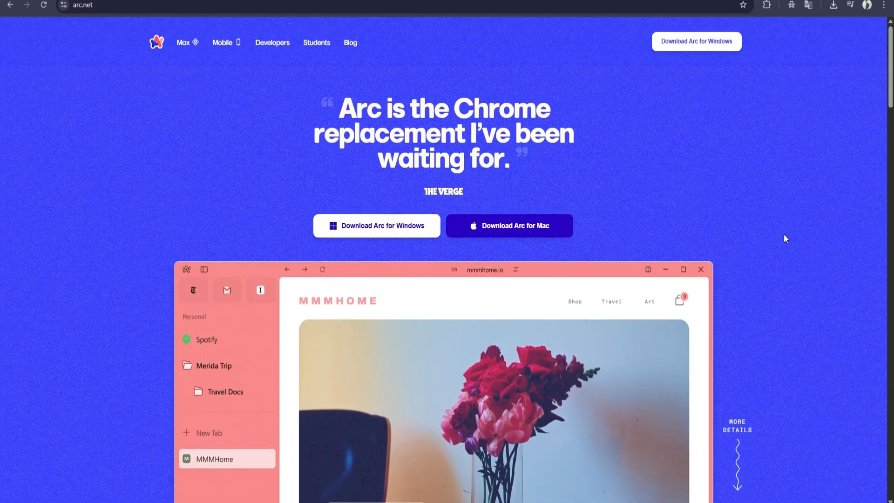
pyautogui.moveTo(780, 234)
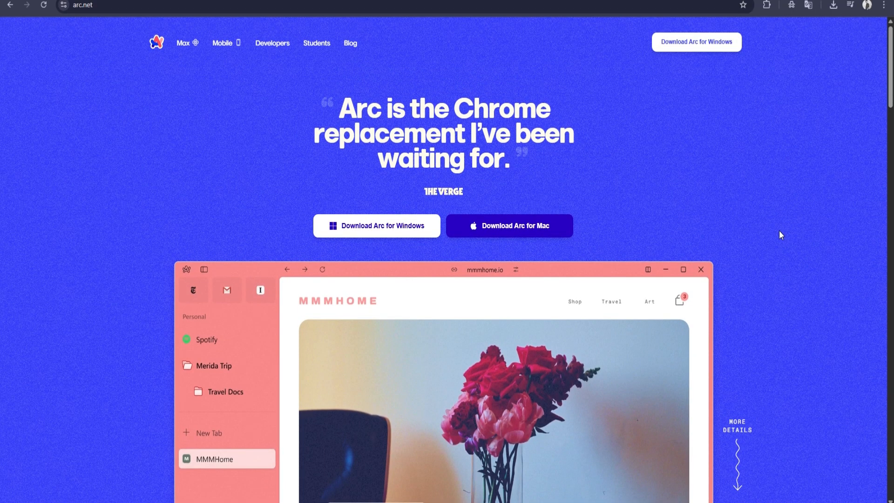
pyautogui.moveTo(217, 117)
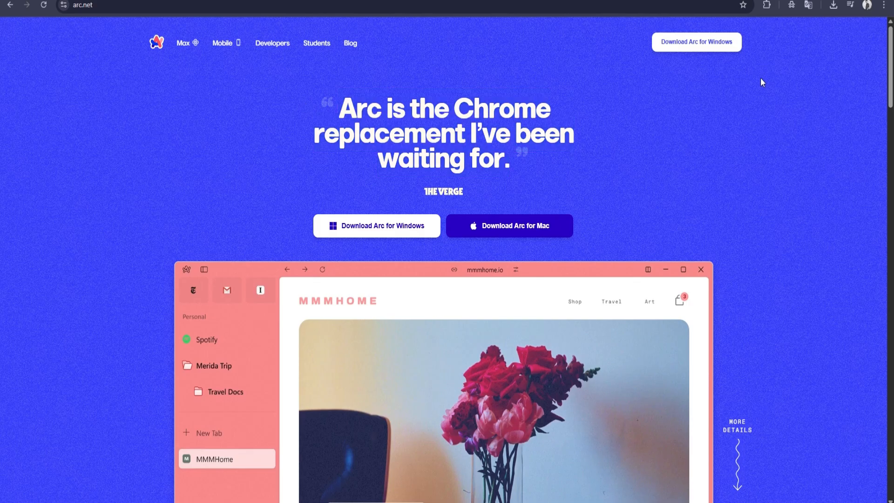
pyautogui.scroll(-3)
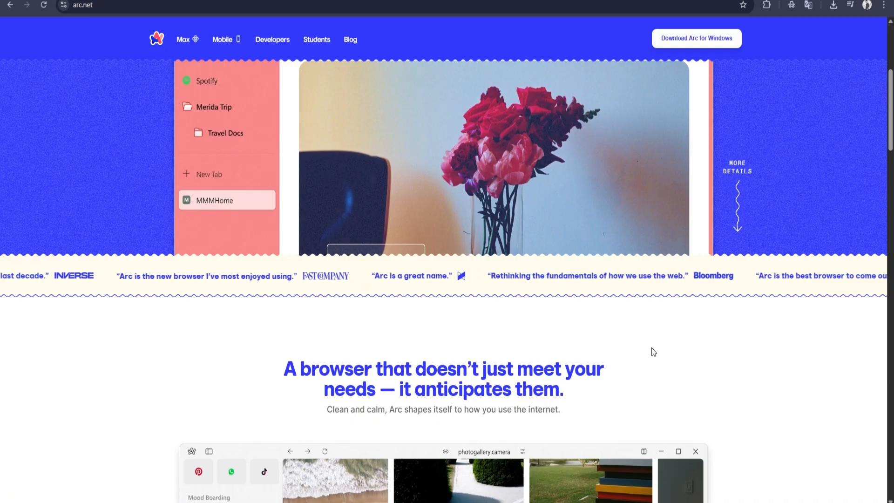
pyautogui.scroll(-3)
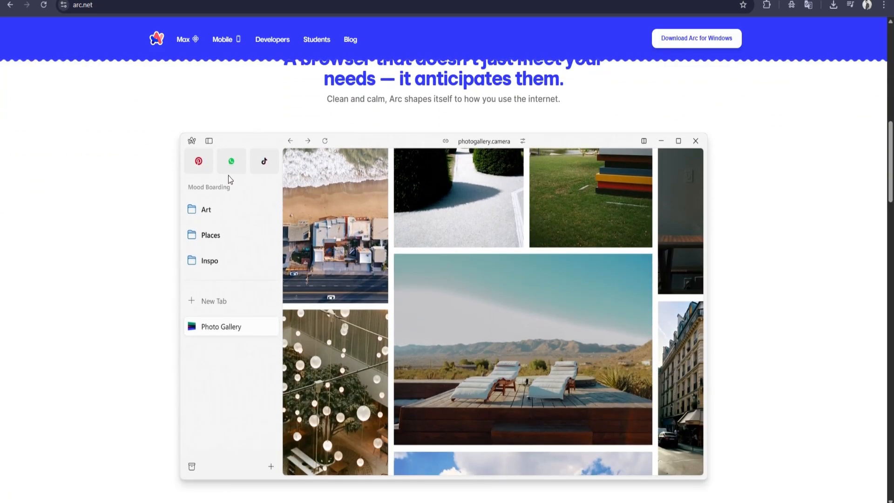
pyautogui.moveTo(785, 244)
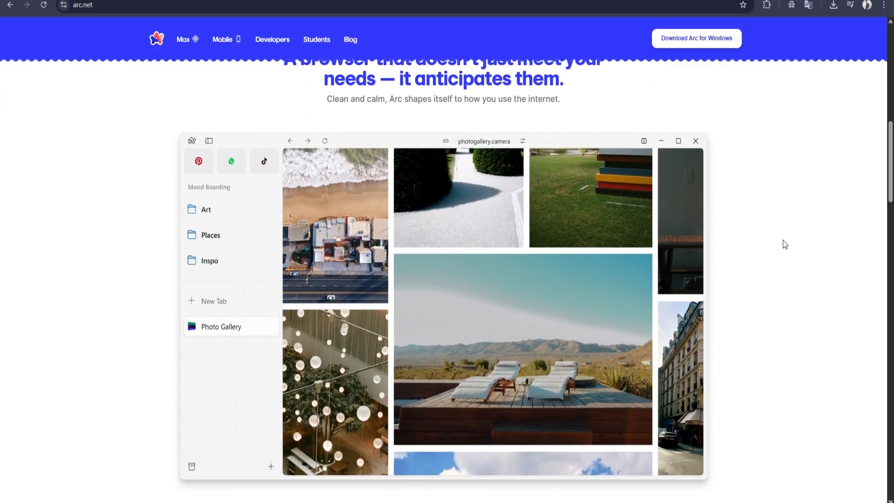
pyautogui.scroll(-3)
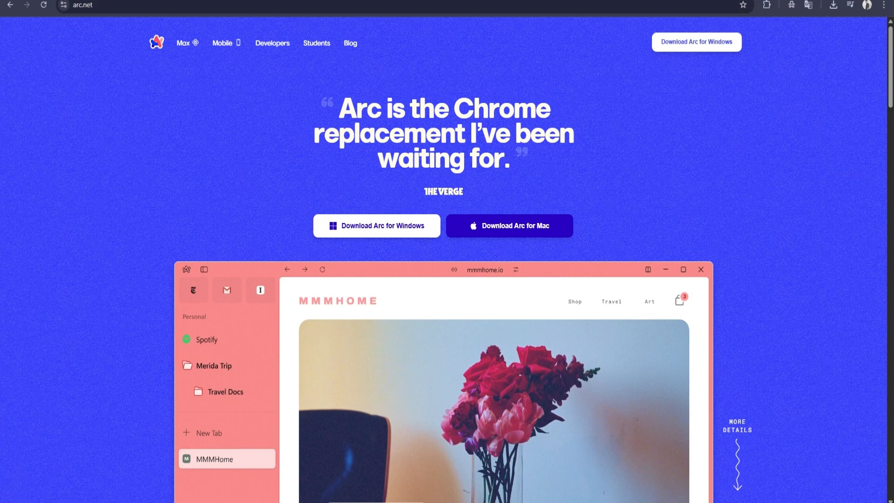
# Download and run the Arc for Windows installer, then enter the name 'ADi'.
pyautogui.click(376, 225)
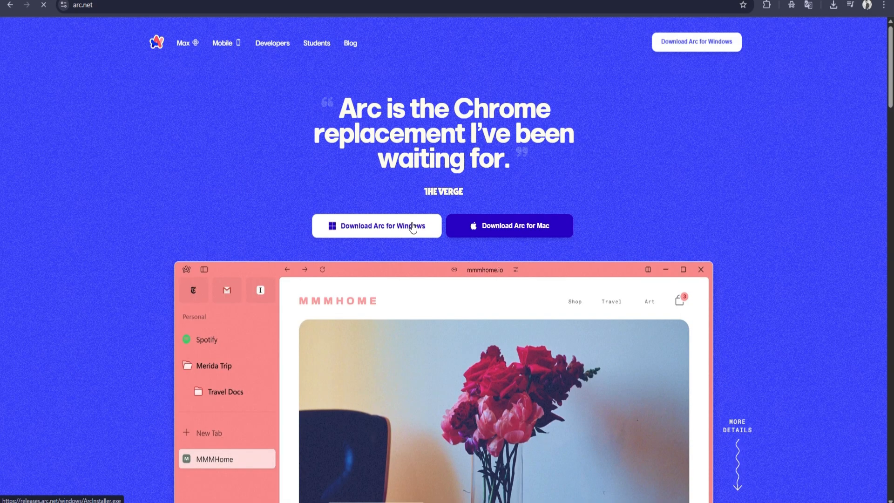
pyautogui.click(376, 226)
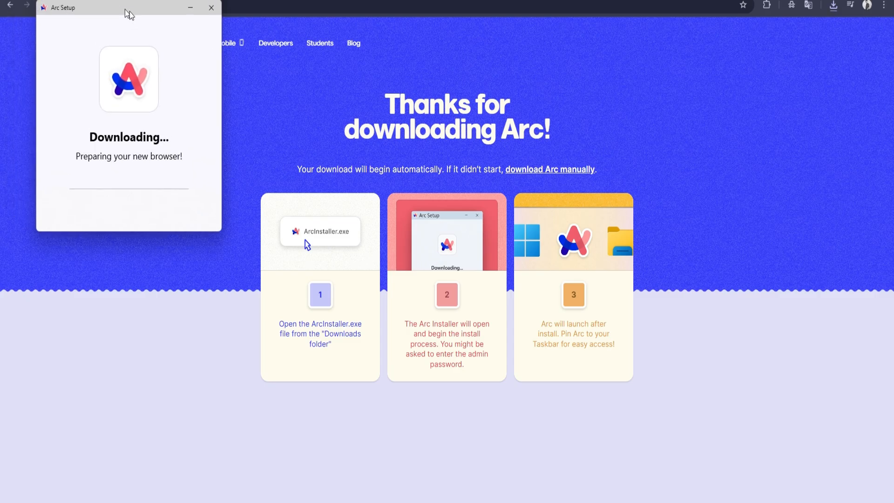
pyautogui.write('ADil')
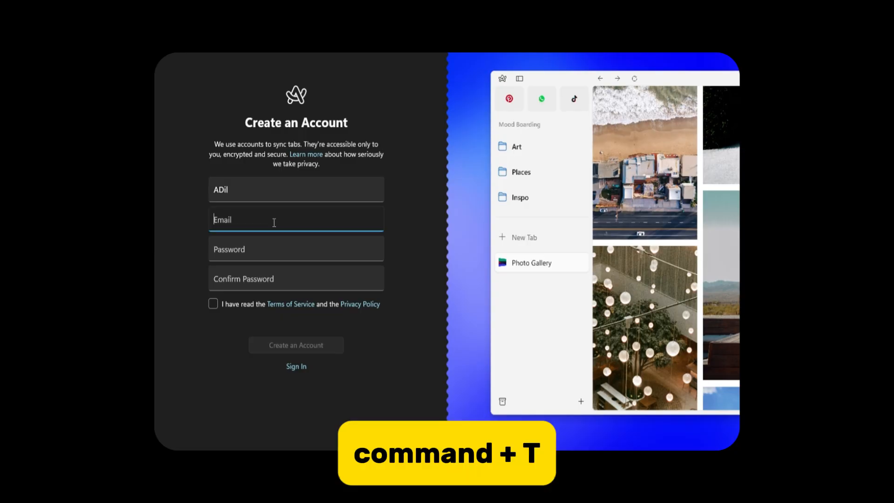
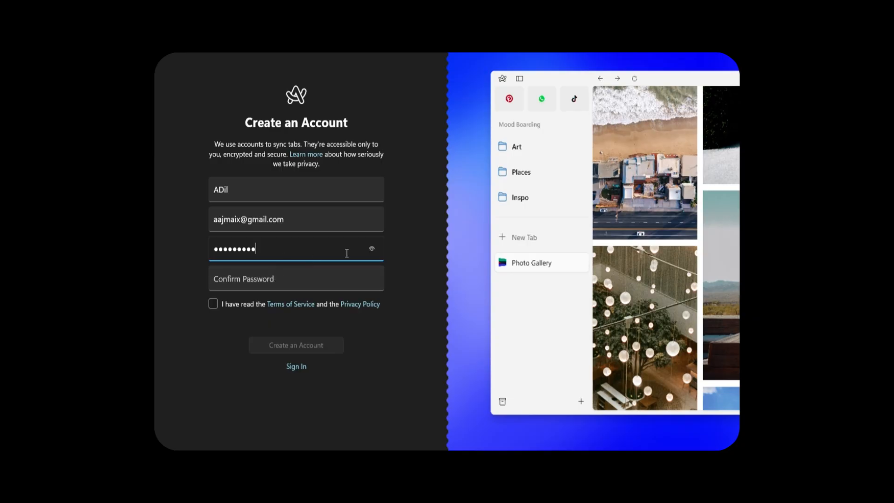
# Fill in the account email, password and confirmation, and accept the Terms of Service.
pyautogui.click(296, 279)
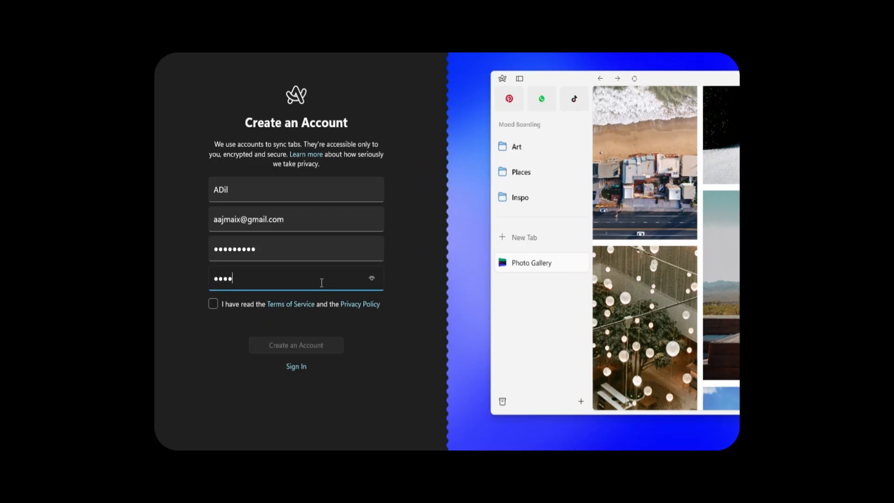
pyautogui.write('•••••••')
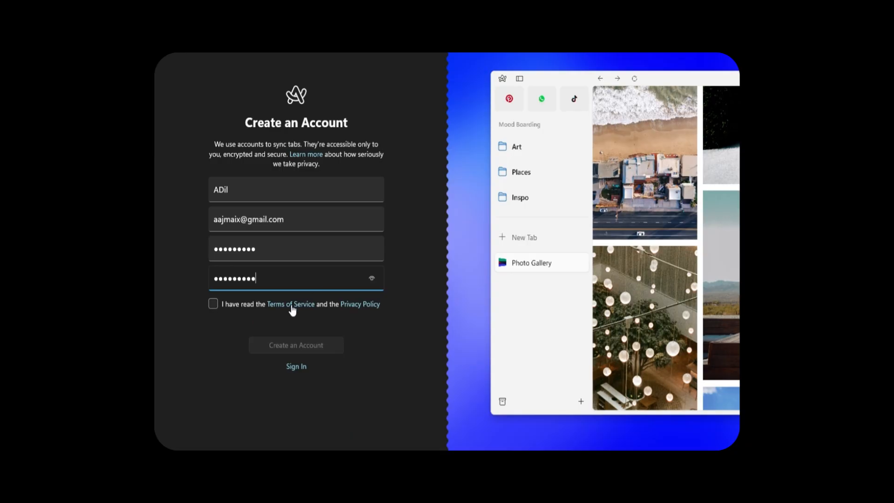
pyautogui.click(213, 303)
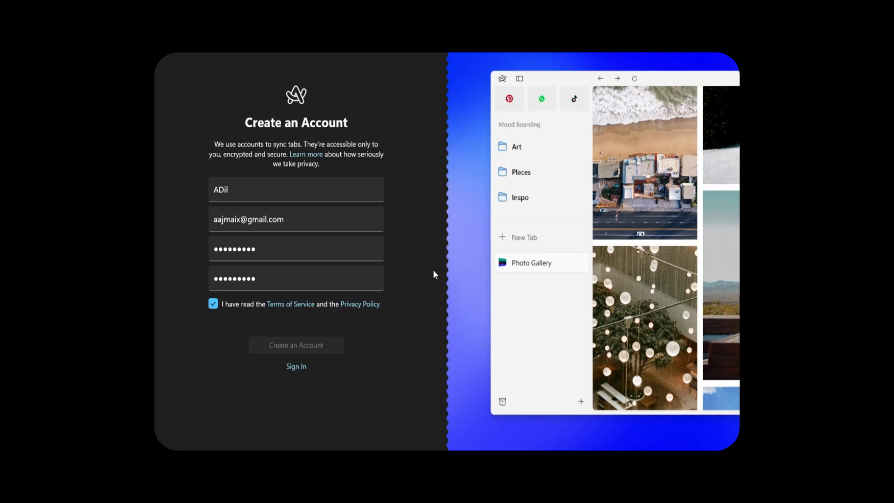
pyautogui.moveTo(431, 262)
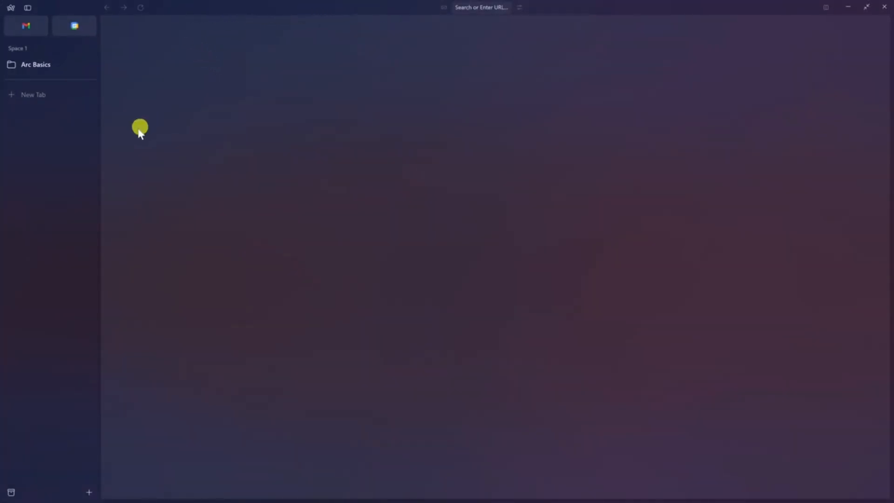
pyautogui.moveTo(50, 168)
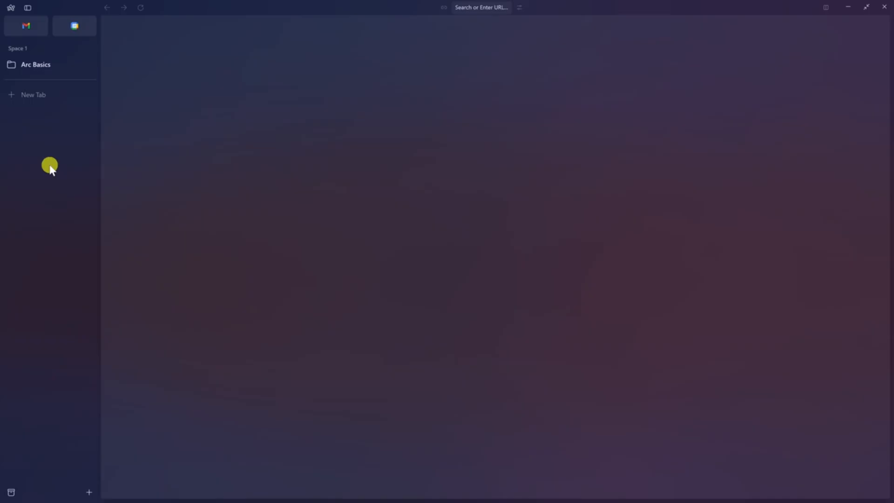
pyautogui.press('cmd+f')
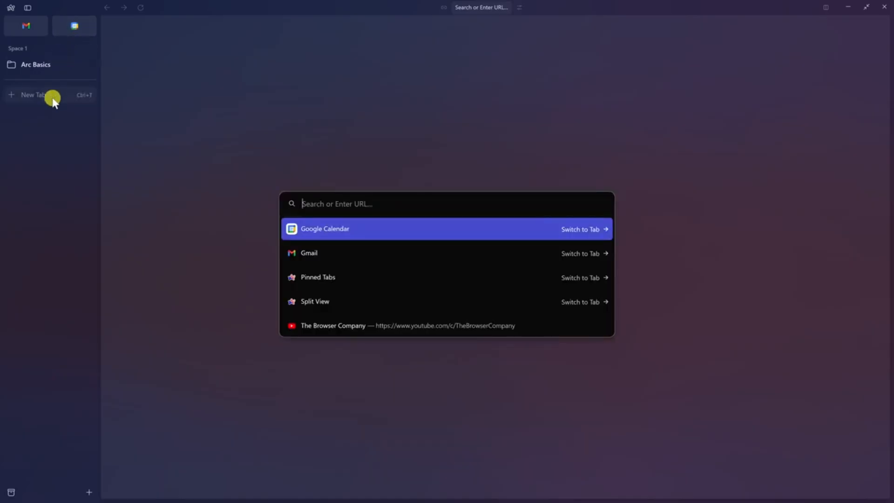
pyautogui.press('Escape')
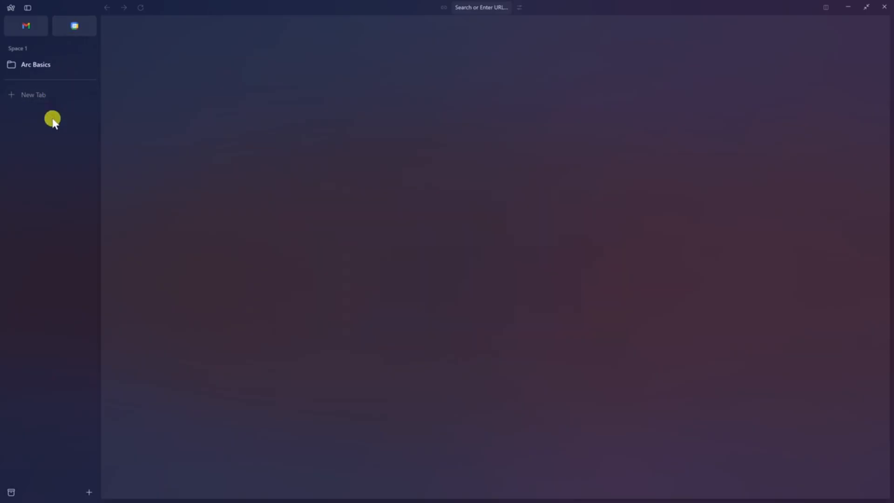
pyautogui.click(11, 492)
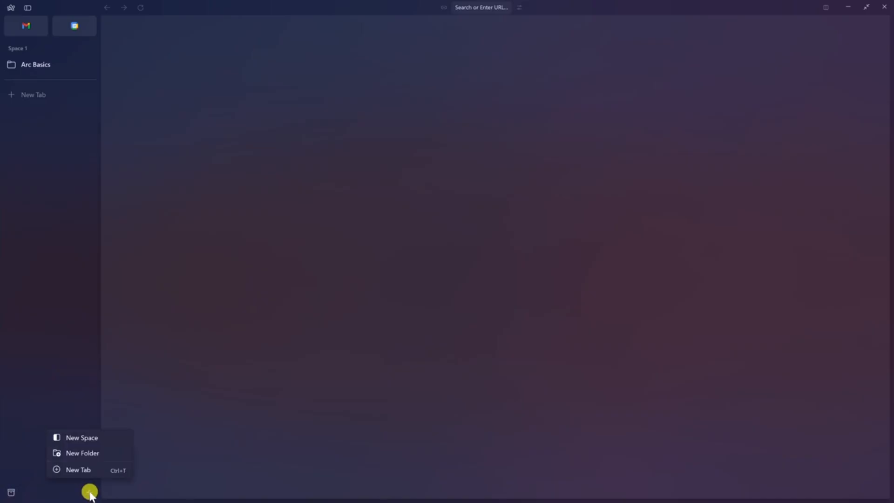
# Open PCPartPicker, an electronics store and NZXT as new tabs in Space 1.
pyautogui.click(78, 469)
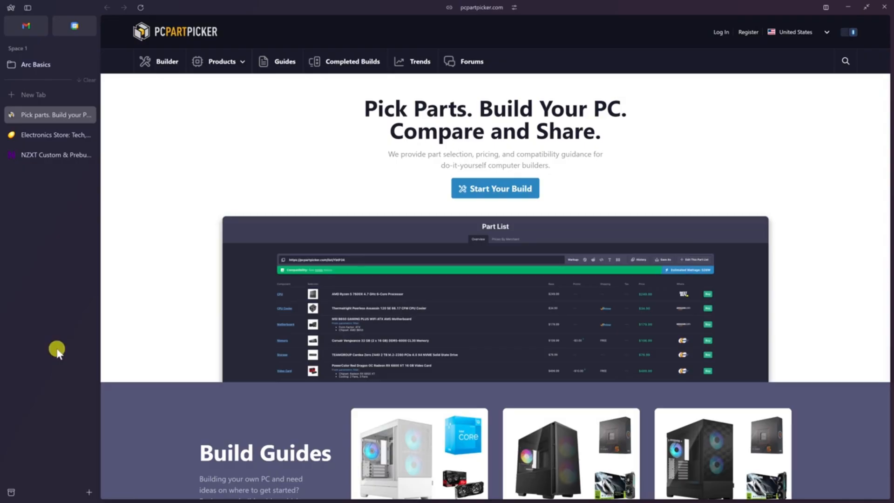
pyautogui.moveTo(90, 492)
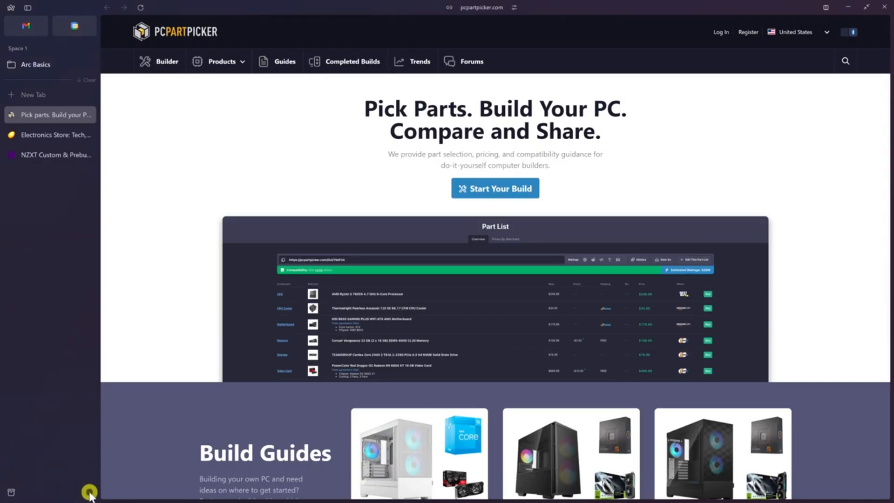
pyautogui.click(89, 492)
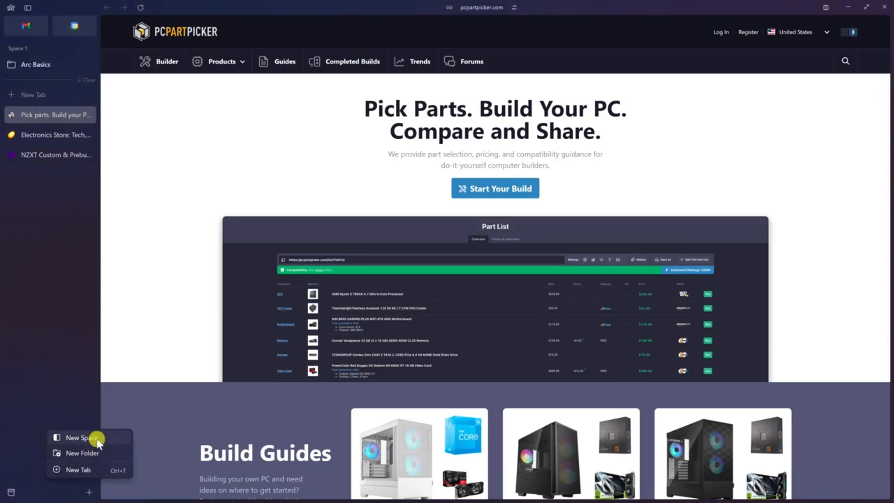
# Create a new Arc space named 'PC Build Sites'.
pyautogui.click(79, 437)
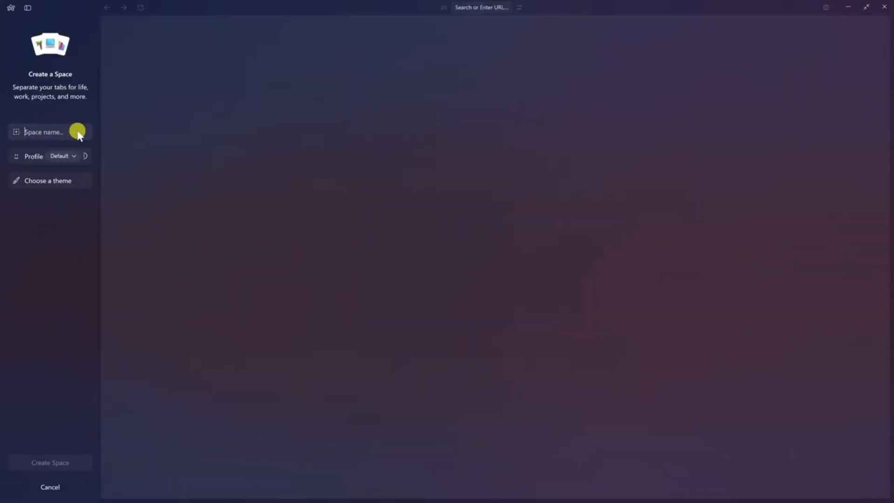
pyautogui.write('p')
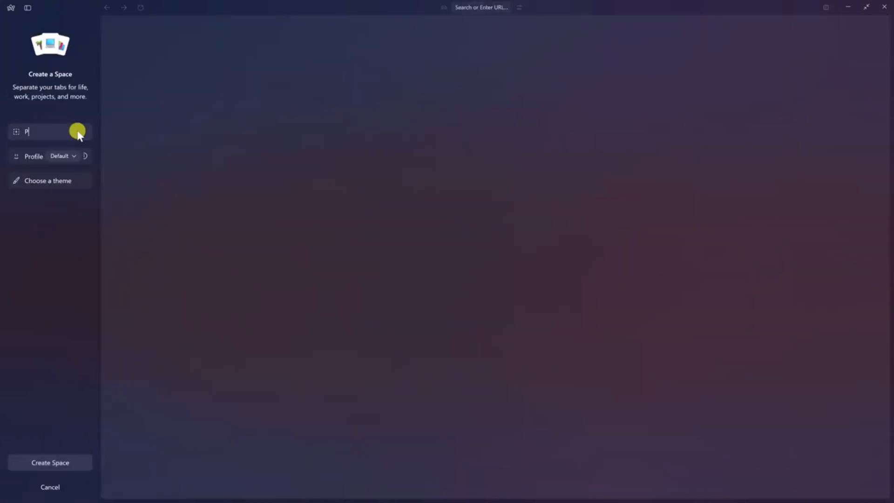
pyautogui.write('C Bui')
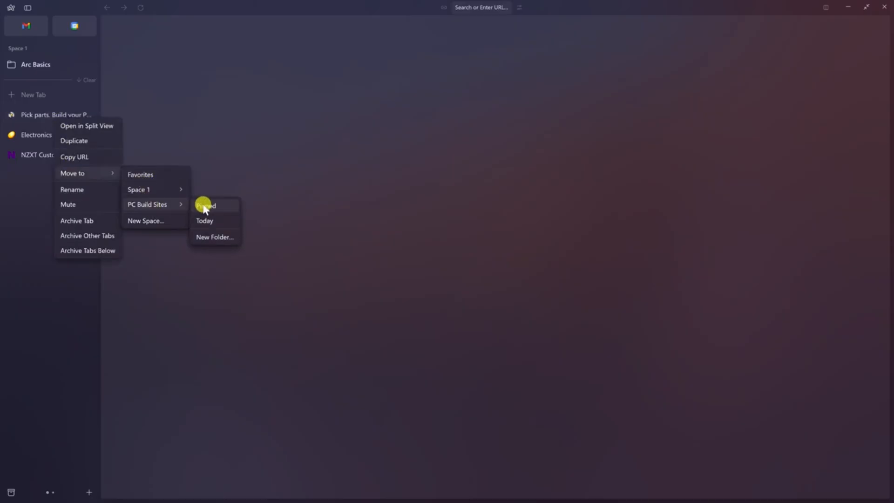
# Pin the PCPartPicker, electronics store and NZXT tabs in PC Build Sites.
pyautogui.click(206, 206)
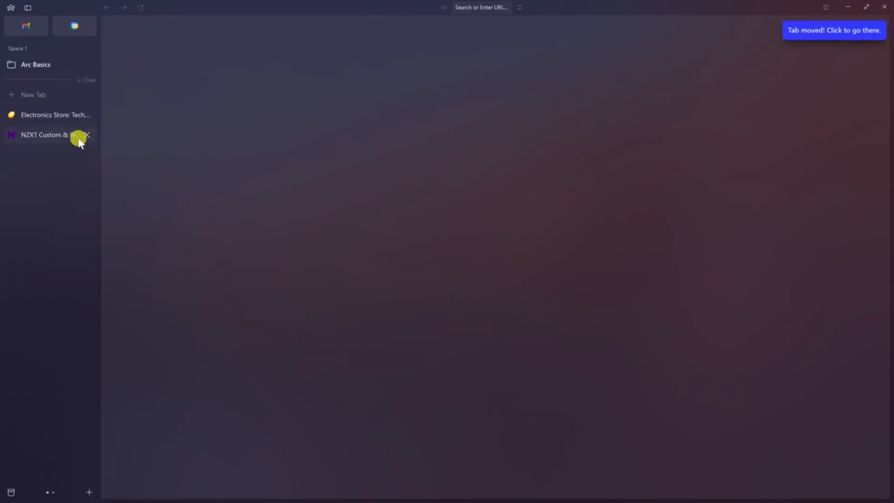
pyautogui.rightClick(56, 115)
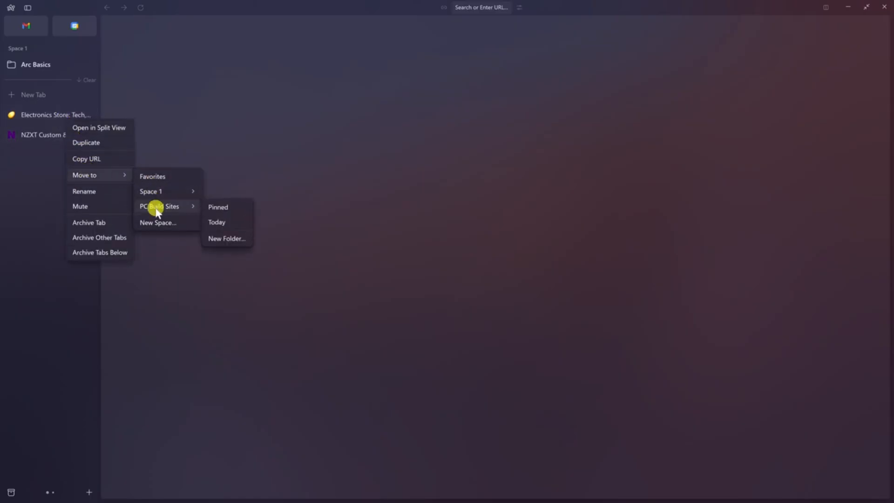
pyautogui.click(218, 207)
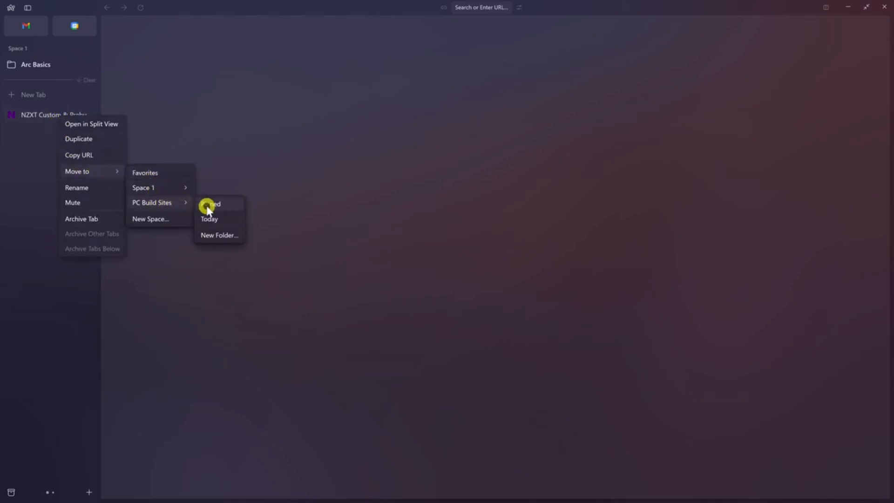
pyautogui.click(213, 204)
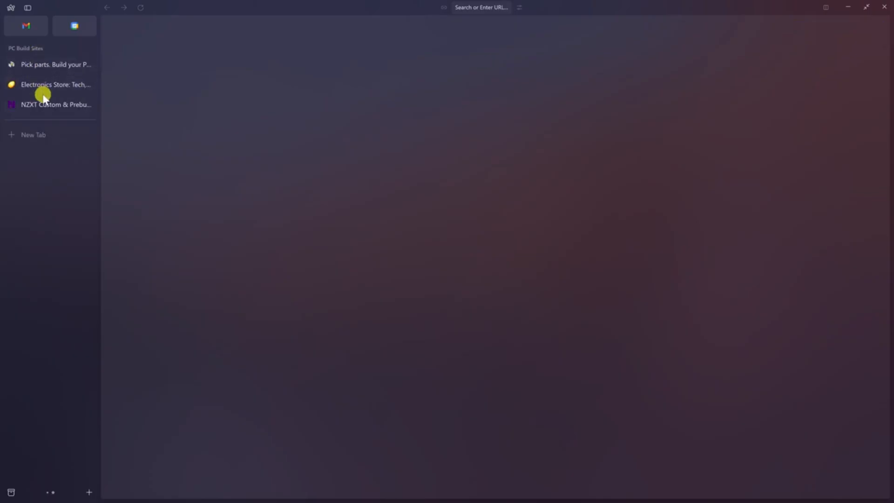
# Bring up the PC Build Sites space's context menu.
pyautogui.rightClick(40, 47)
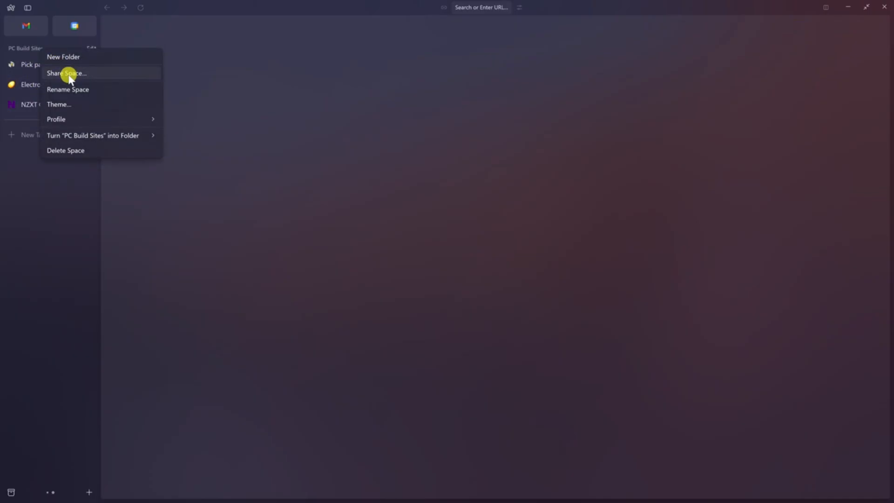
pyautogui.moveTo(67, 108)
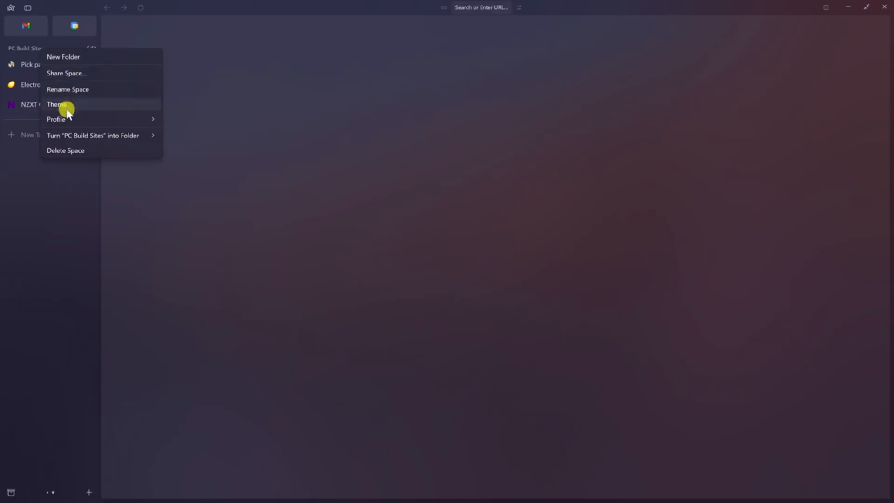
pyautogui.moveTo(56, 120)
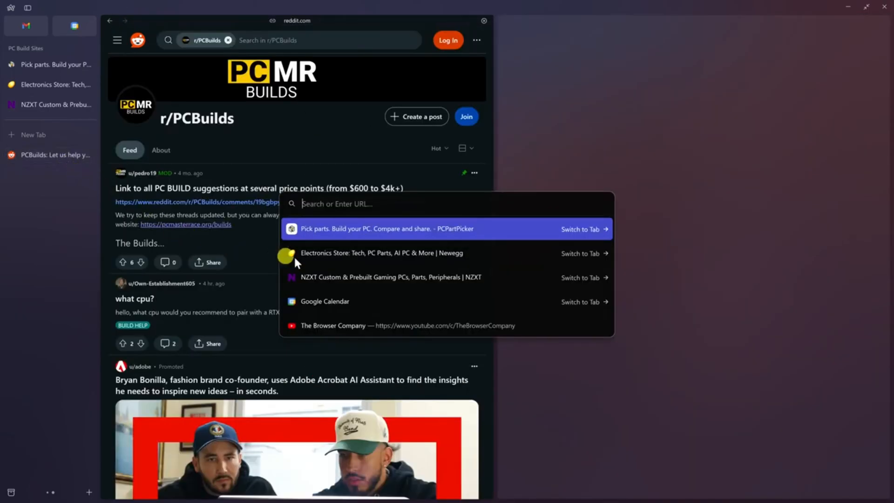
pyautogui.moveTo(366, 233)
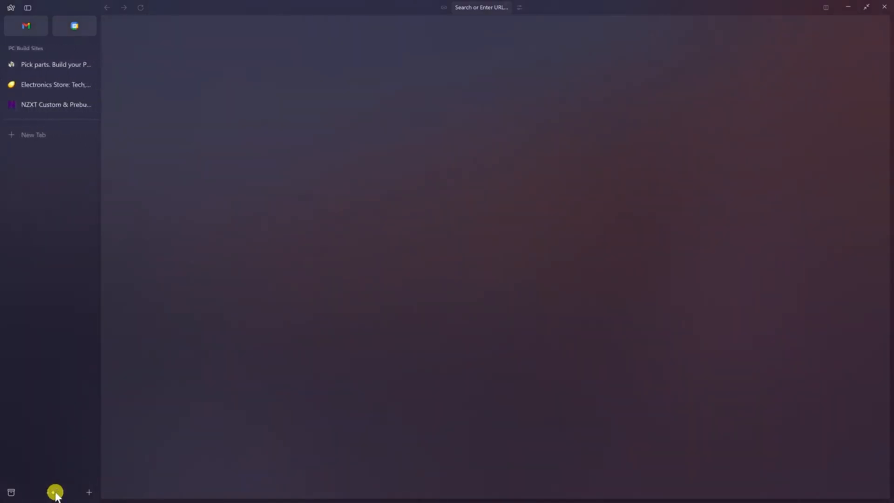
pyautogui.moveTo(58, 299)
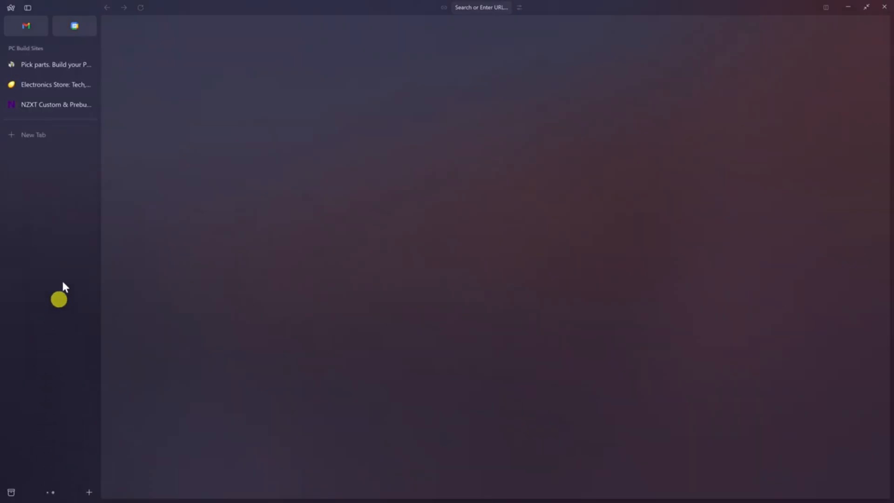
pyautogui.moveTo(26, 25)
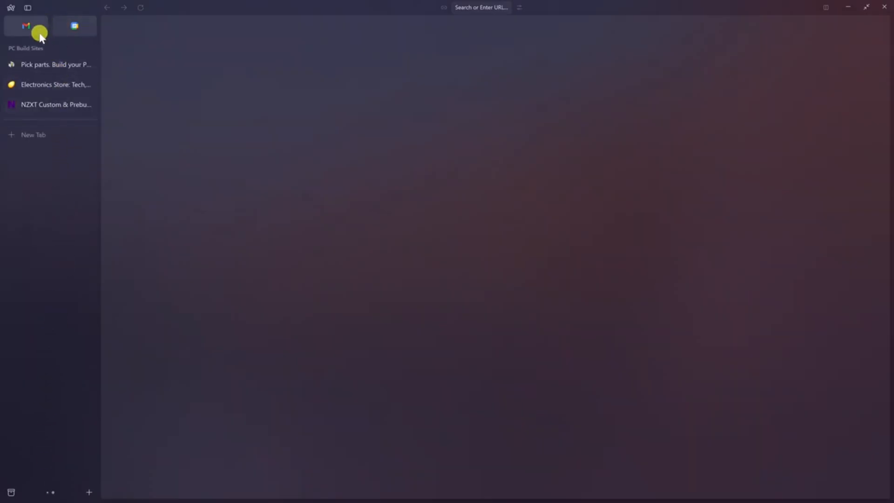
# Open ifixit.com in a new tab as a favorite beside Gmail and Calendar.
pyautogui.click(74, 25)
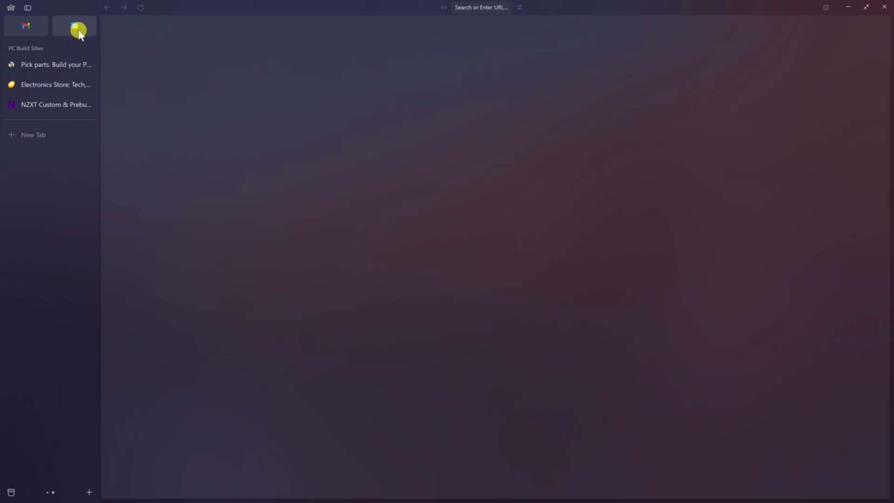
pyautogui.moveTo(51, 64)
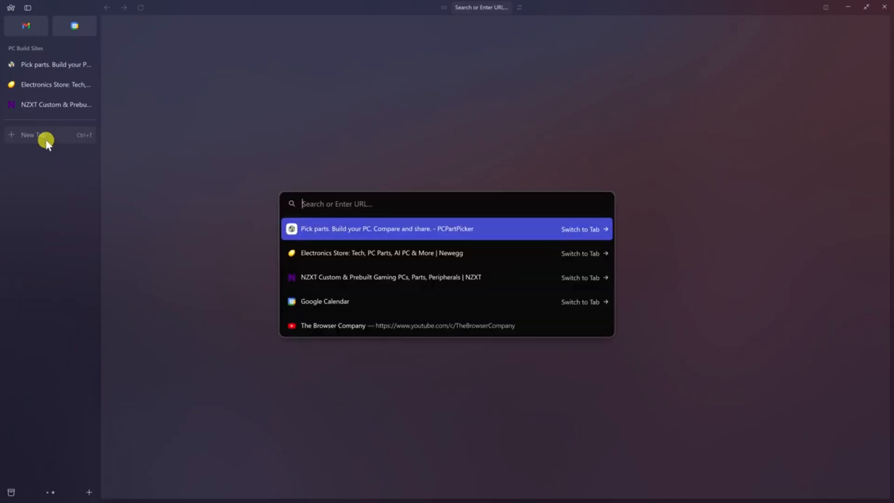
pyautogui.write('ifixit.com')
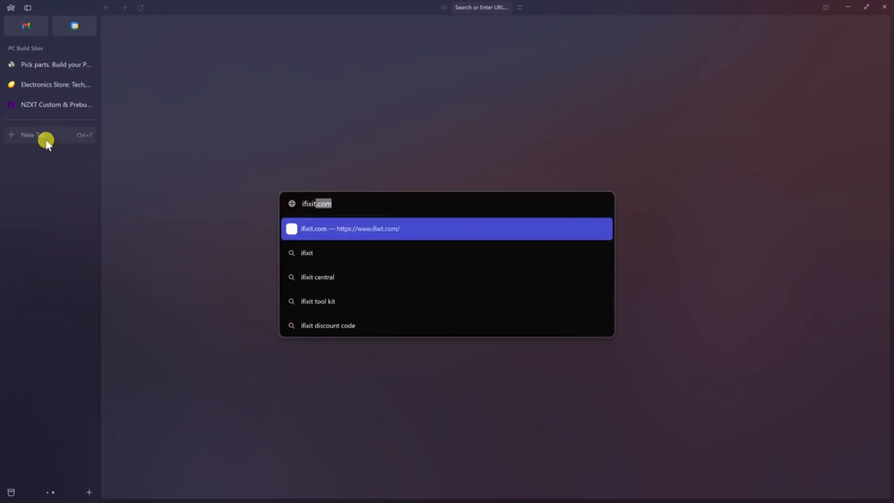
pyautogui.click(446, 229)
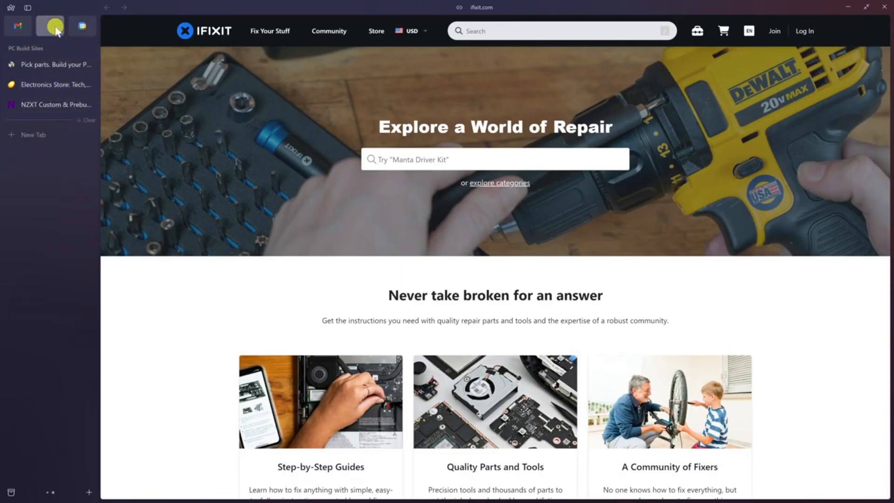
# Remove the Gmail favorite, then browse and close Space 1's golf article preview.
pyautogui.click(50, 26)
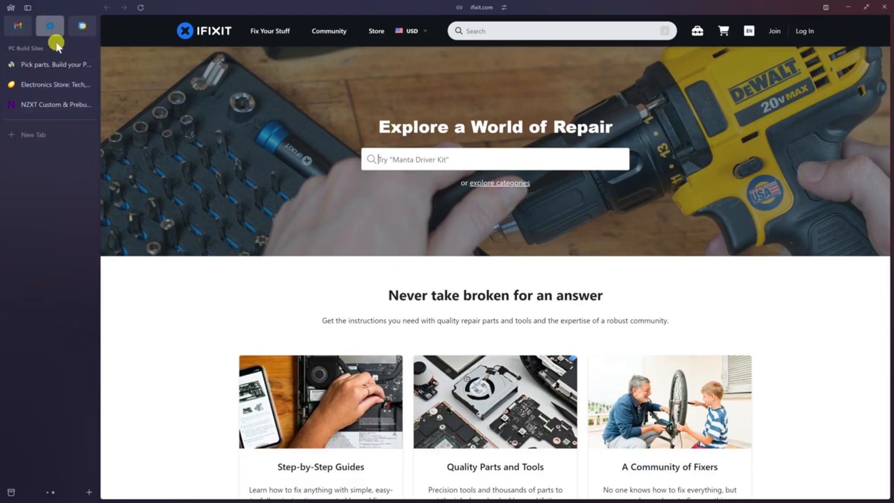
pyautogui.rightClick(50, 26)
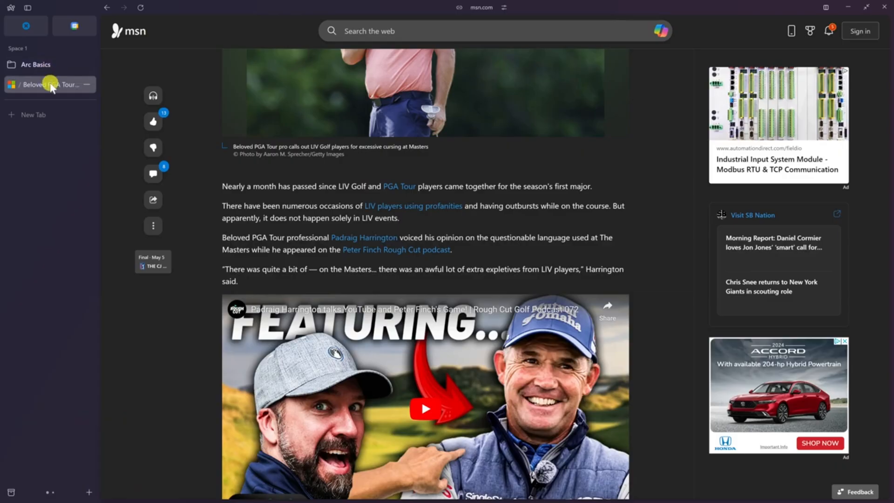
pyautogui.moveTo(36, 54)
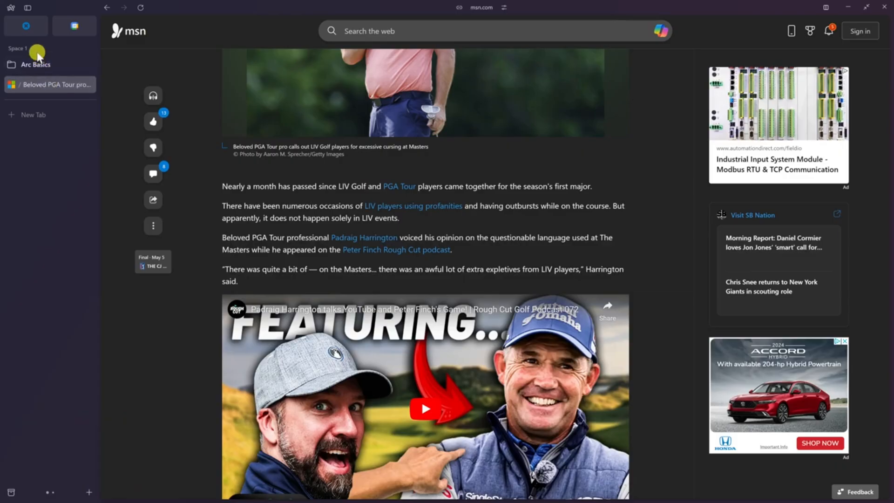
pyautogui.moveTo(408, 223)
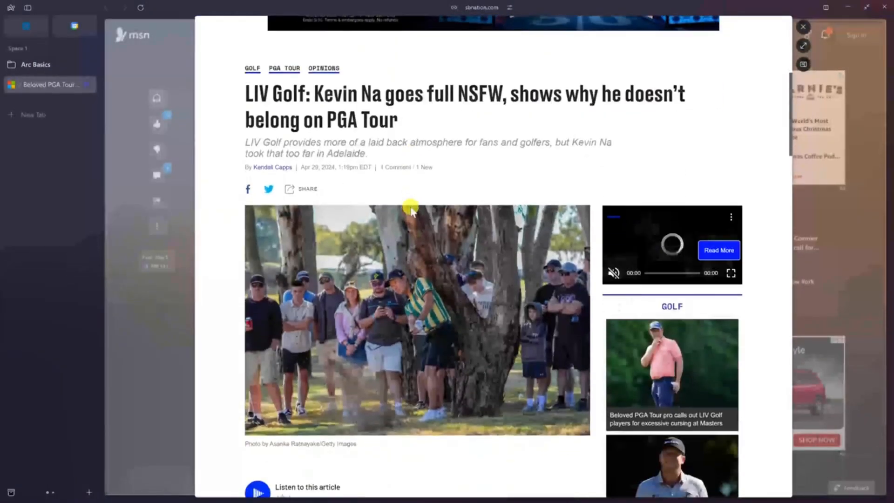
pyautogui.scroll(-3)
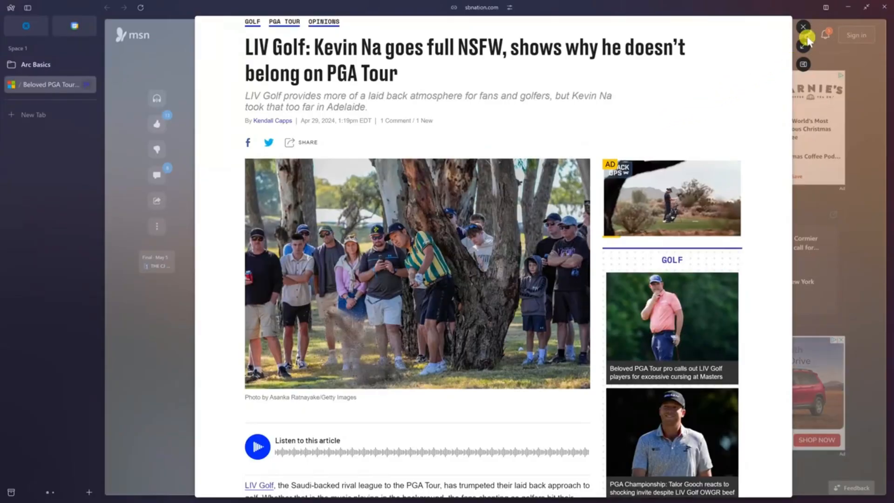
pyautogui.click(802, 27)
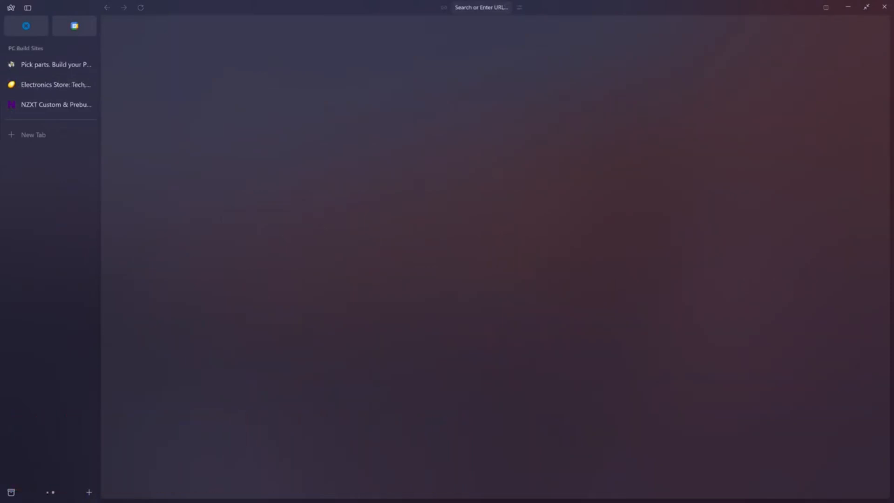
pyautogui.moveTo(130, 73)
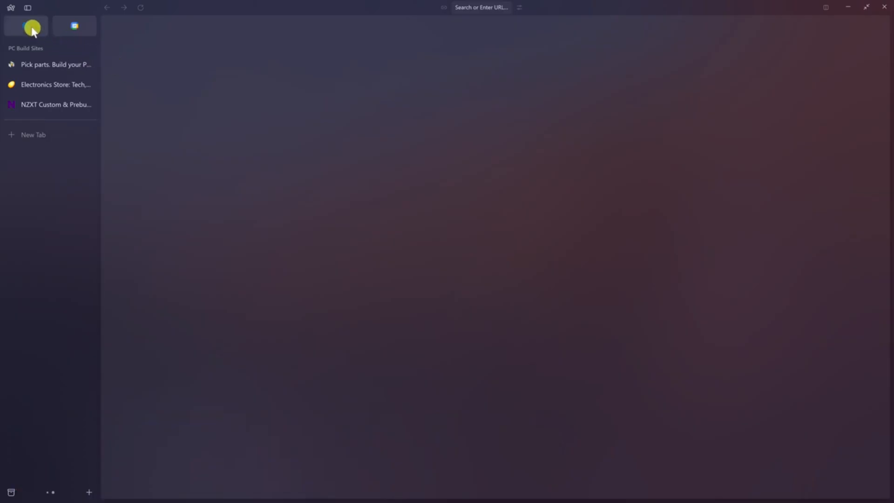
pyautogui.moveTo(10, 8)
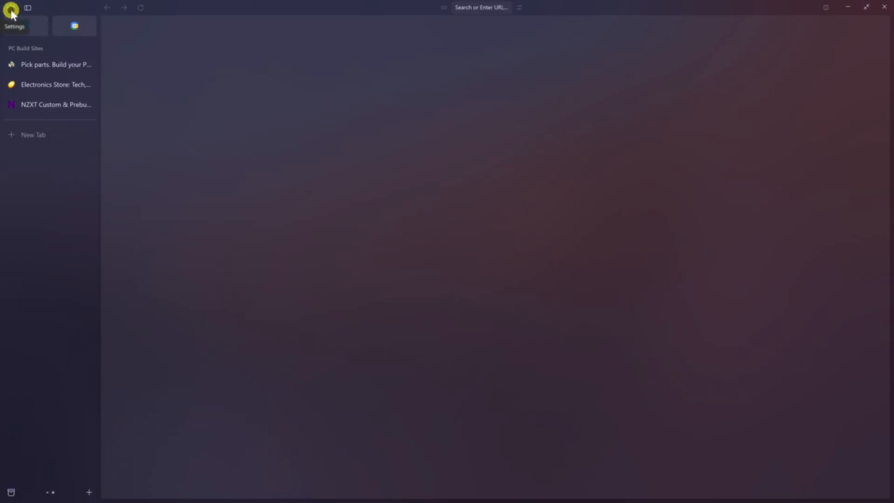
# Open the Chrome Web Store through the Arc menu's Extensions > Add Extension.
pyautogui.click(11, 8)
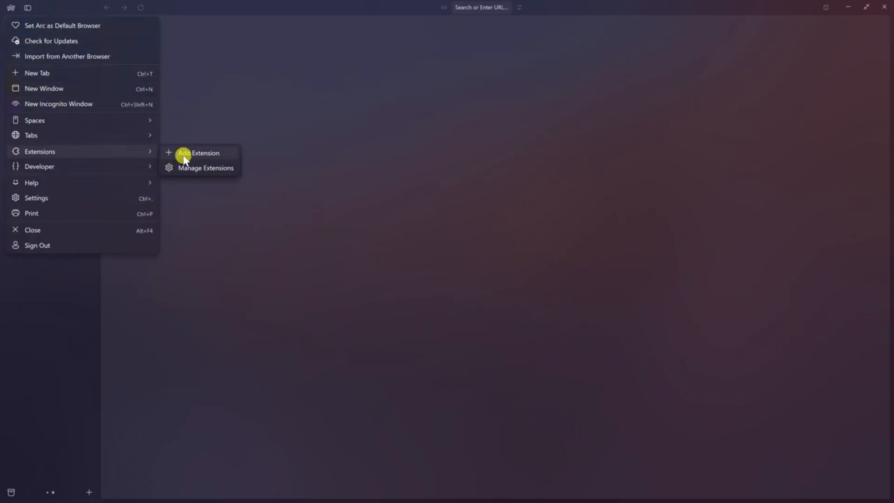
pyautogui.click(199, 153)
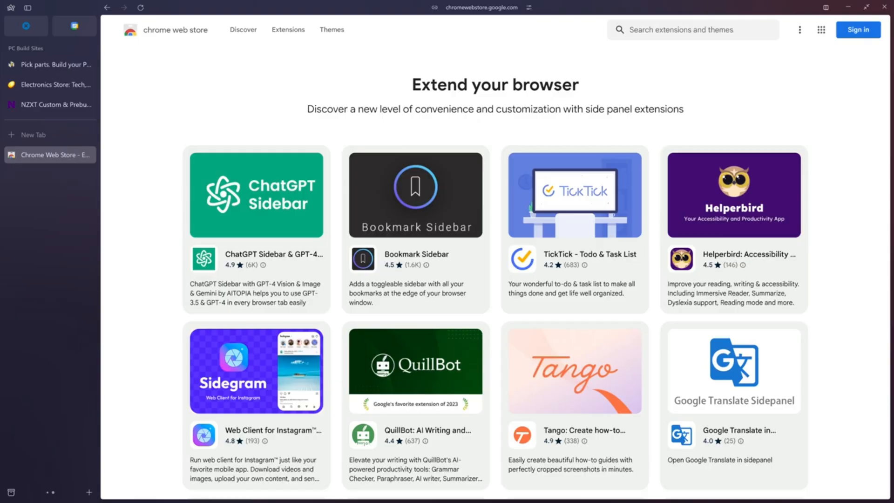
# Install the ChatGPT Sidebar extension from its Chrome Web Store page, accepting the add prompt.
pyautogui.click(256, 195)
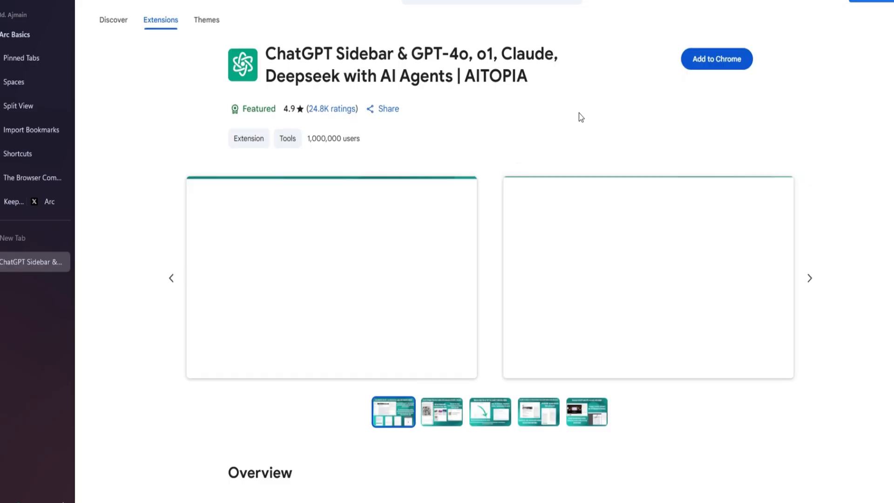
pyautogui.click(716, 59)
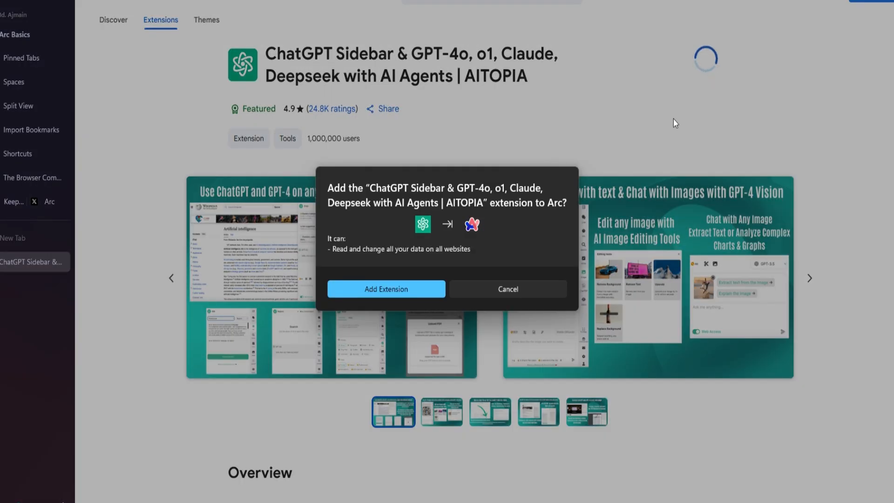
pyautogui.click(507, 289)
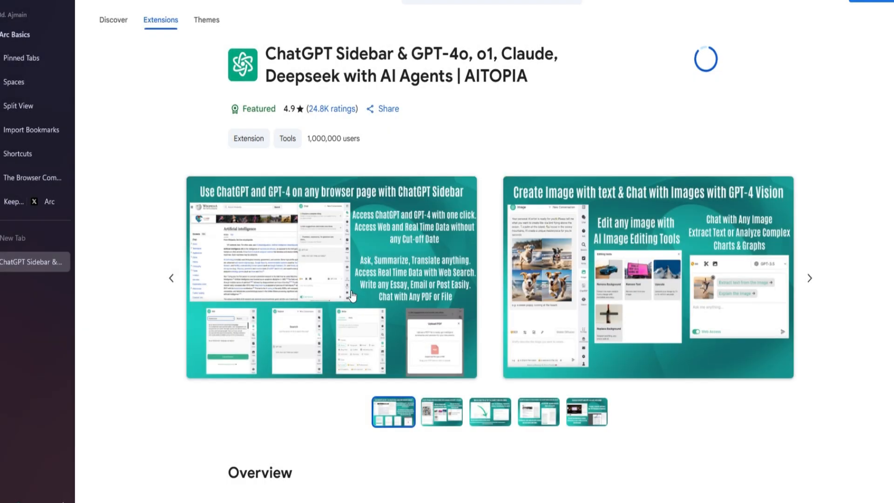
pyautogui.moveTo(372, 301)
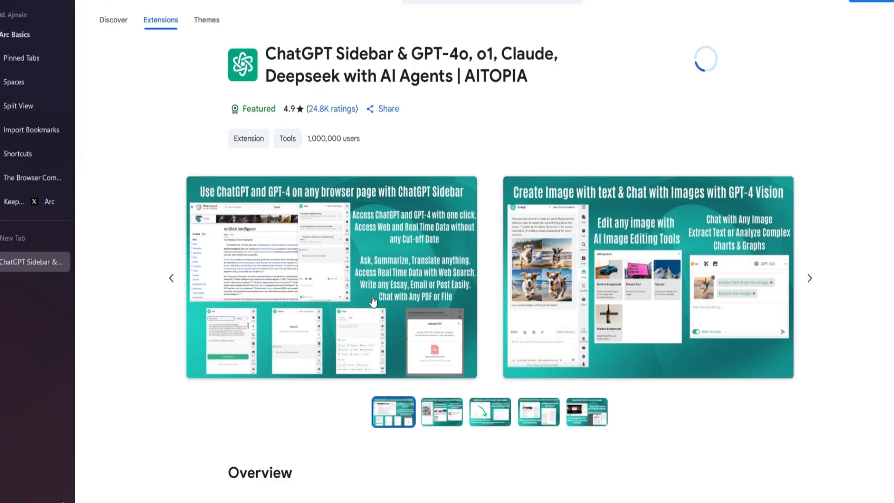
pyautogui.moveTo(382, 319)
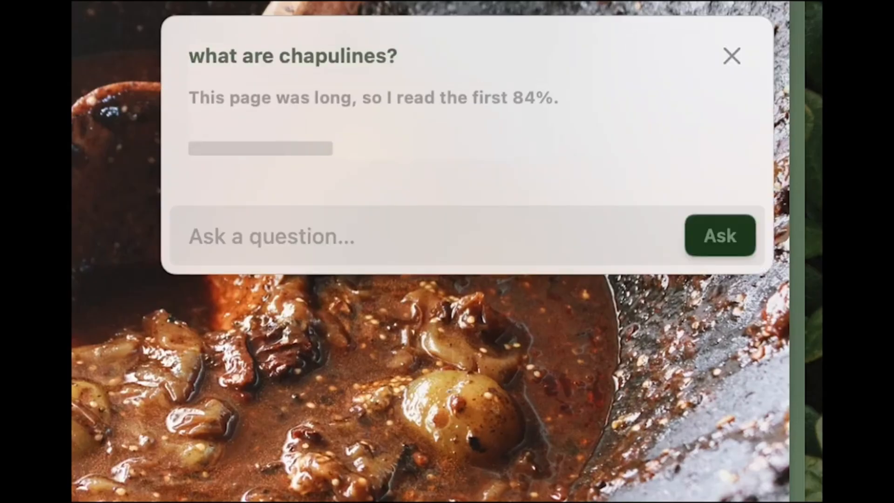
# Ask the AI what chapulines are, locate its source, and draft a reply to the AFFiNE message.
pyautogui.click(719, 236)
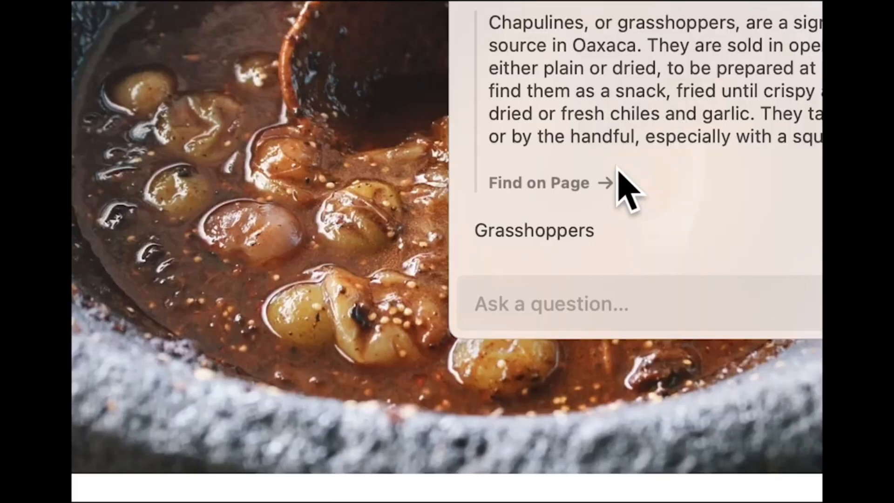
pyautogui.click(538, 183)
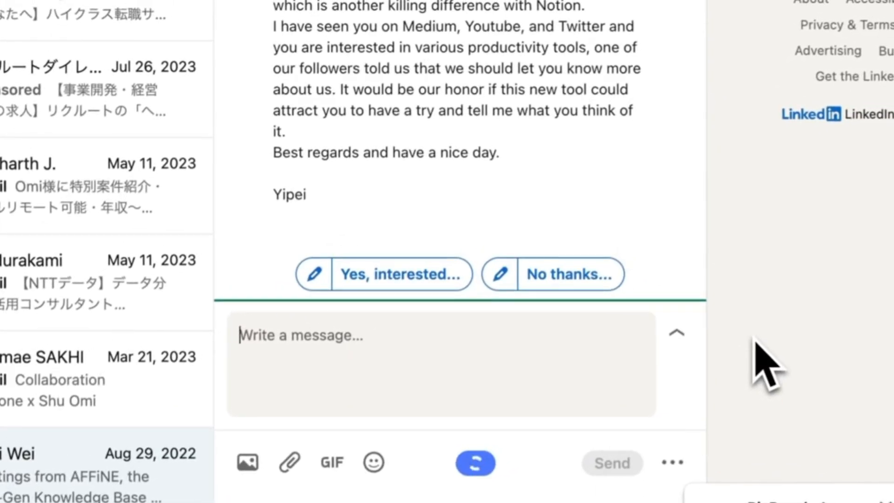
pyautogui.click(383, 274)
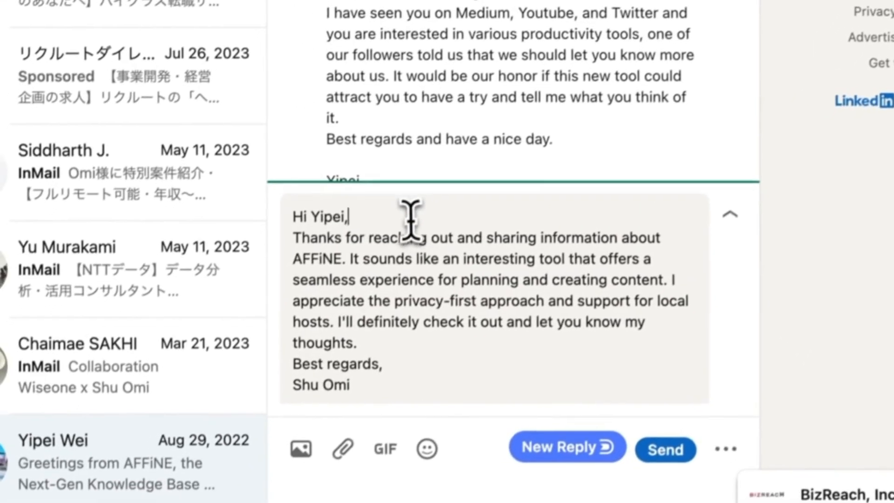
pyautogui.scroll(-3)
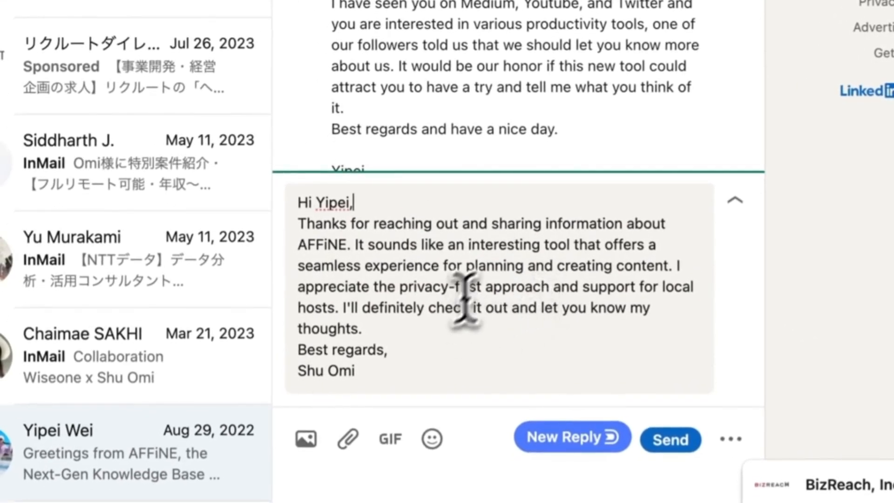